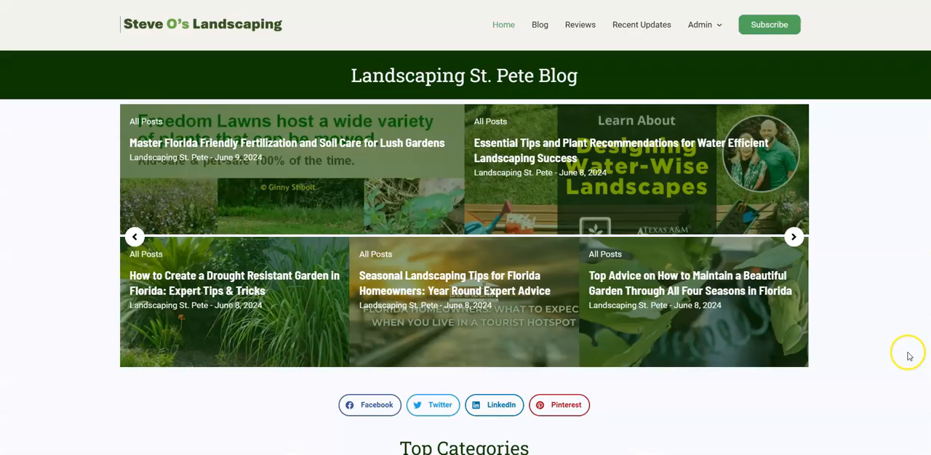
Scroll the blog and open the featured fertilization and soil care article
scroll("down", 3)
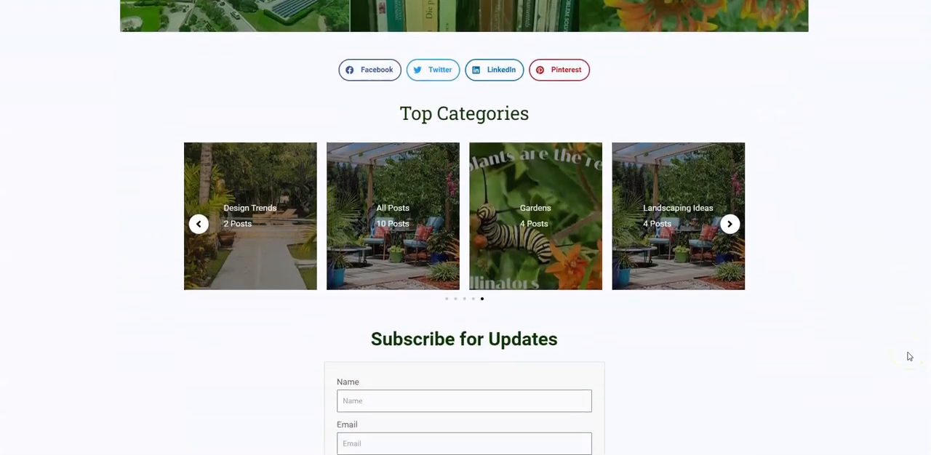
scroll("down", 3)
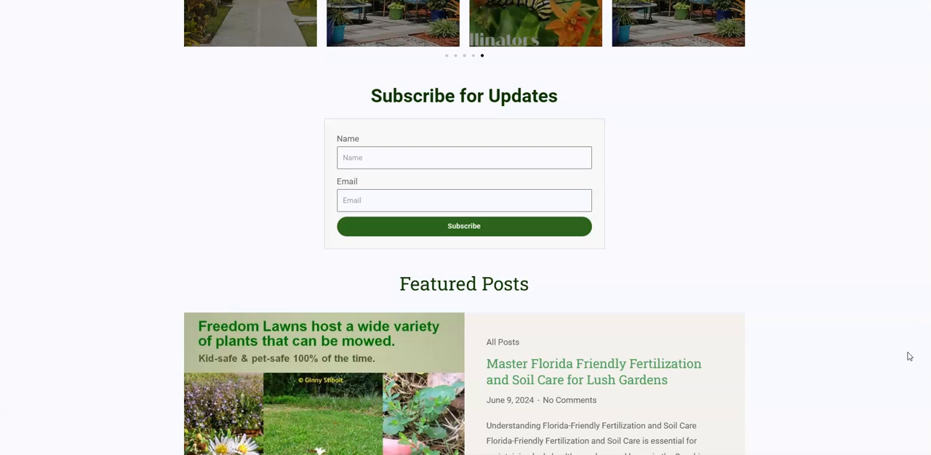
scroll("down", 3)
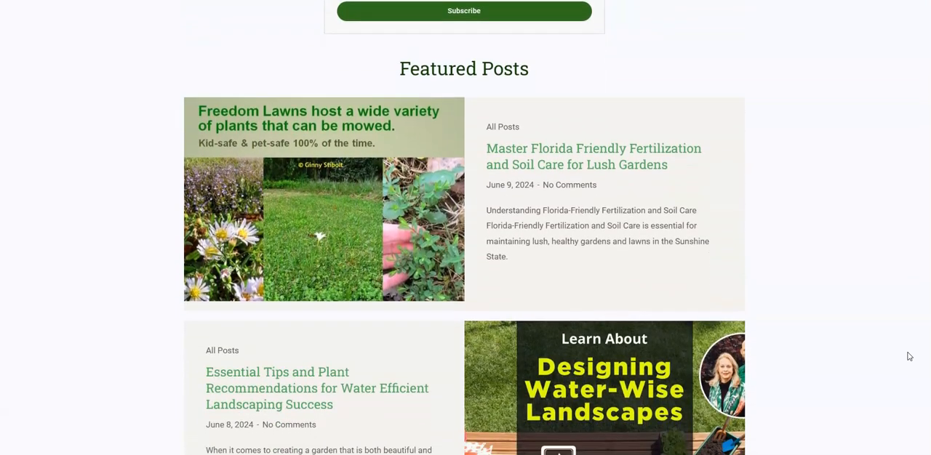
scroll("down", 3)
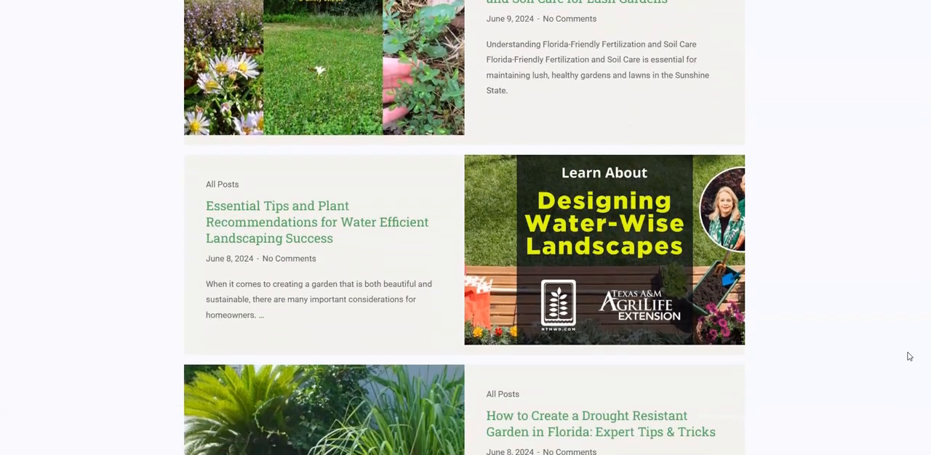
scroll("down", 3)
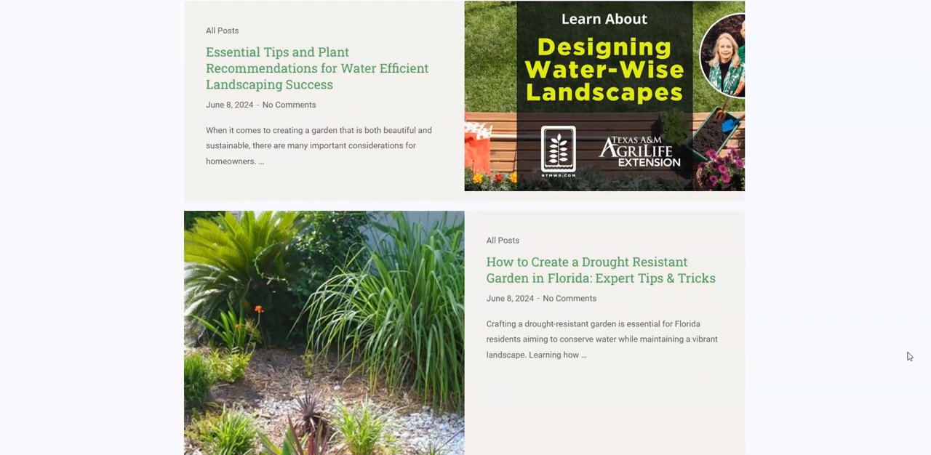
scroll("down", 3)
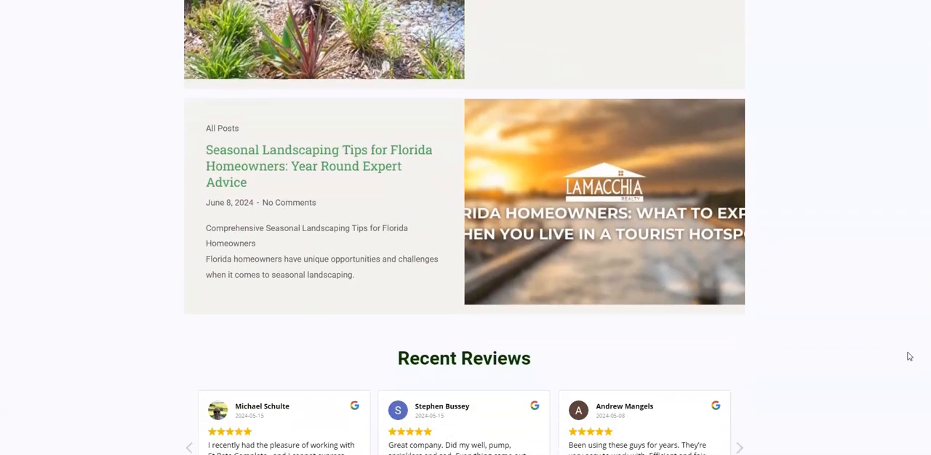
scroll("down", 3)
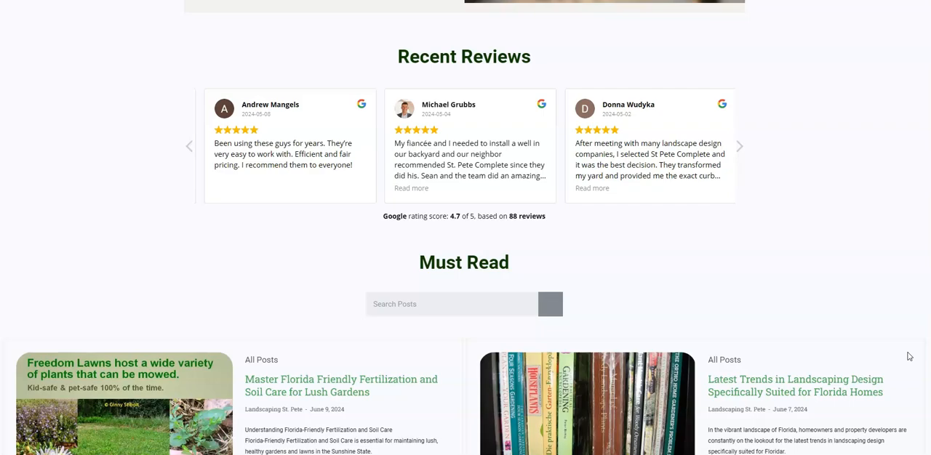
left_click(340, 386)
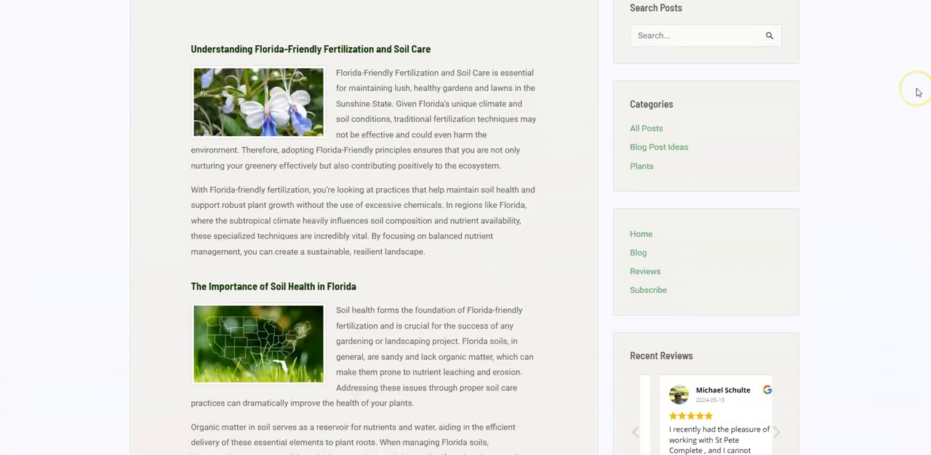
scroll("down", 3)
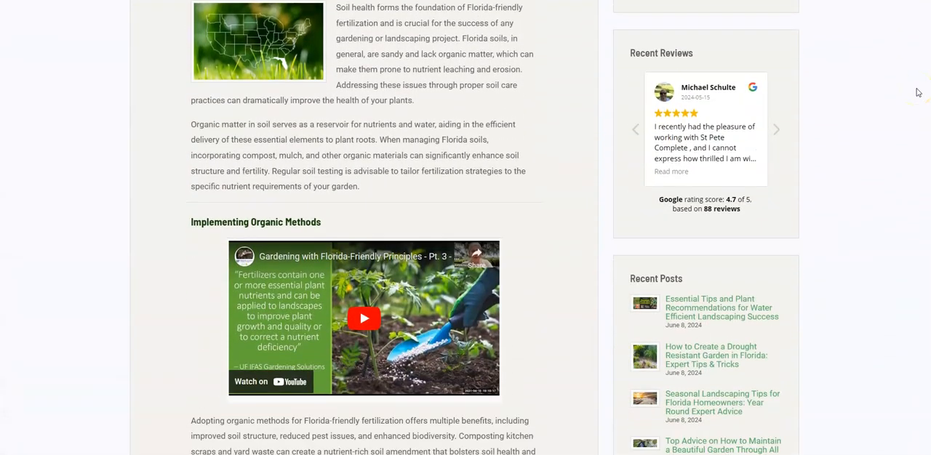
scroll("down", 3)
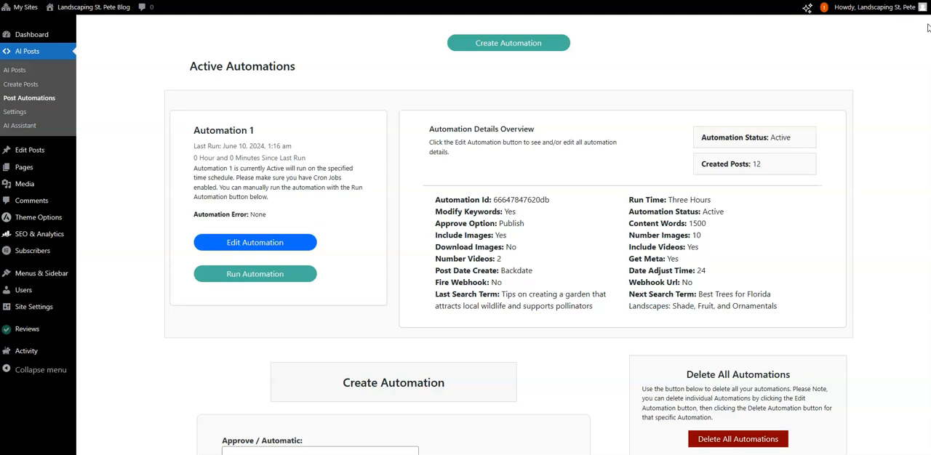
Bring up the AI Posts dashboard and scroll through the posts' SEO Info cards
left_click(21, 84)
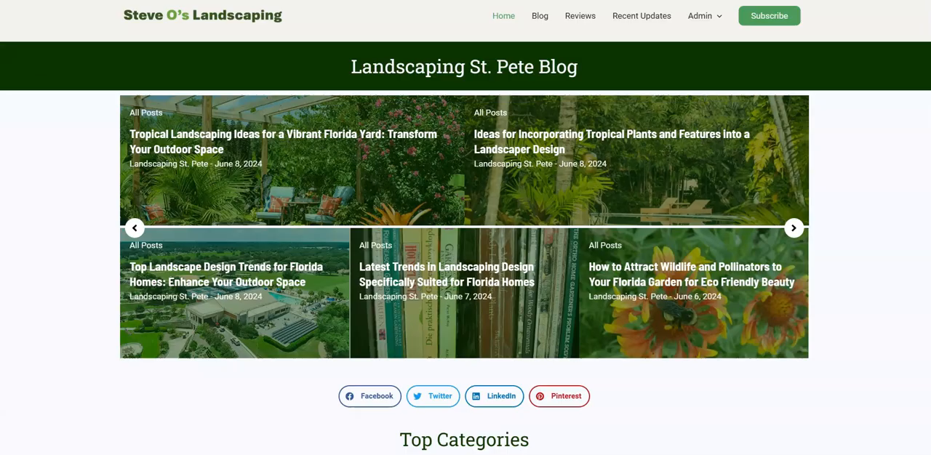
left_click(794, 227)
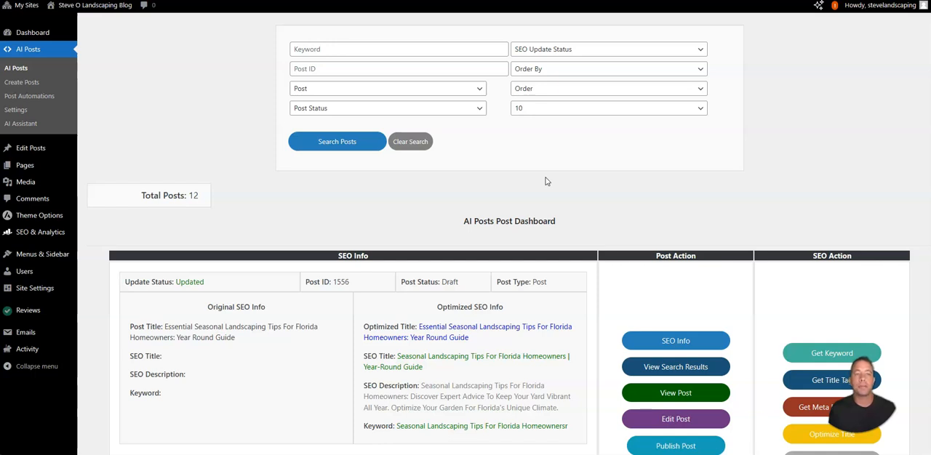
mouse_move(539, 180)
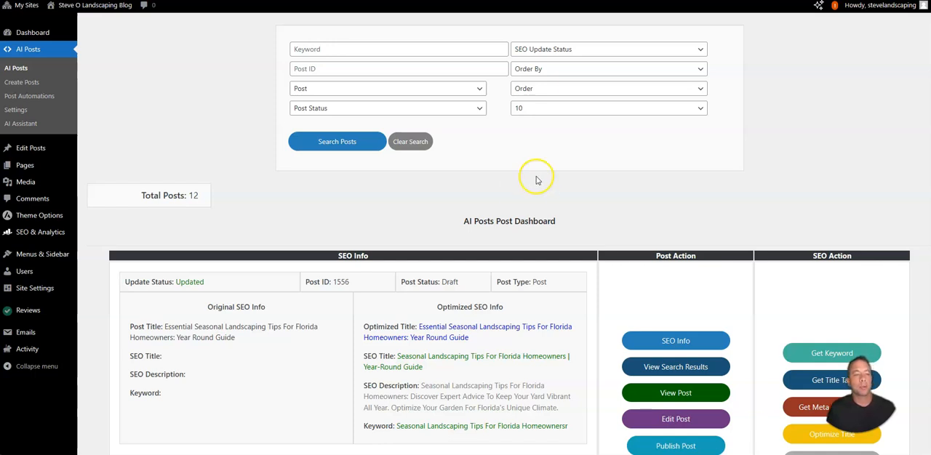
scroll("down", 3)
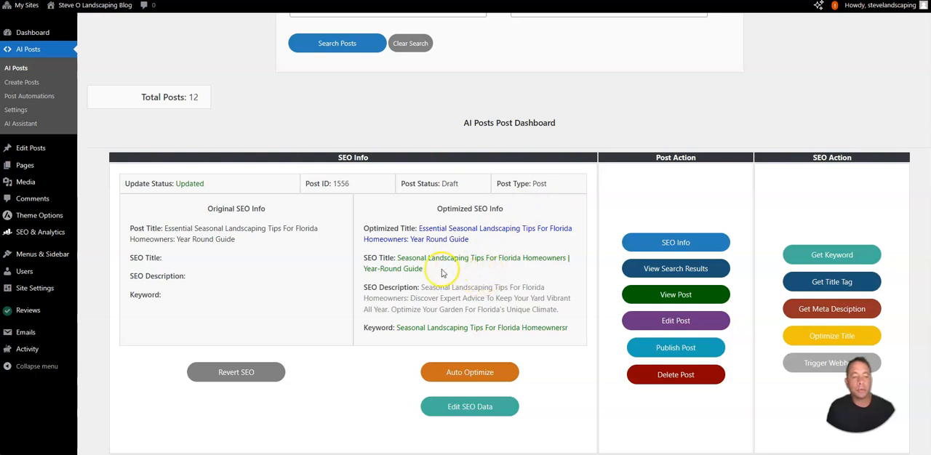
mouse_move(413, 269)
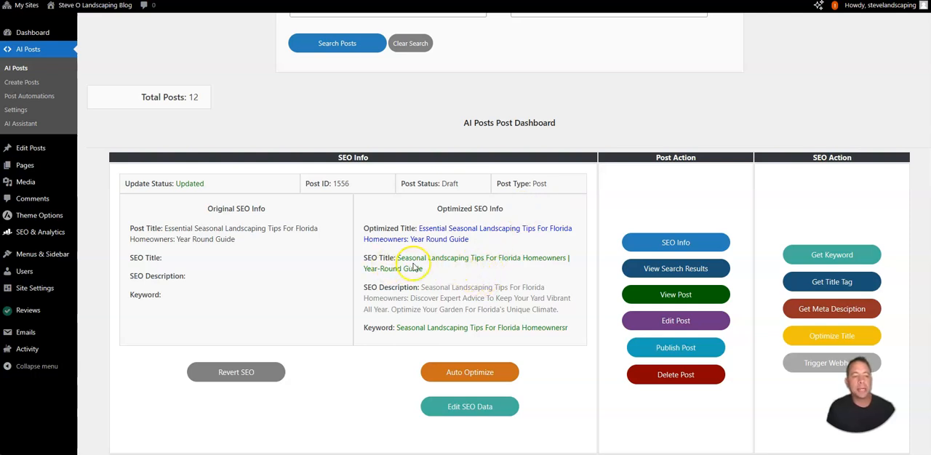
scroll("down", 3)
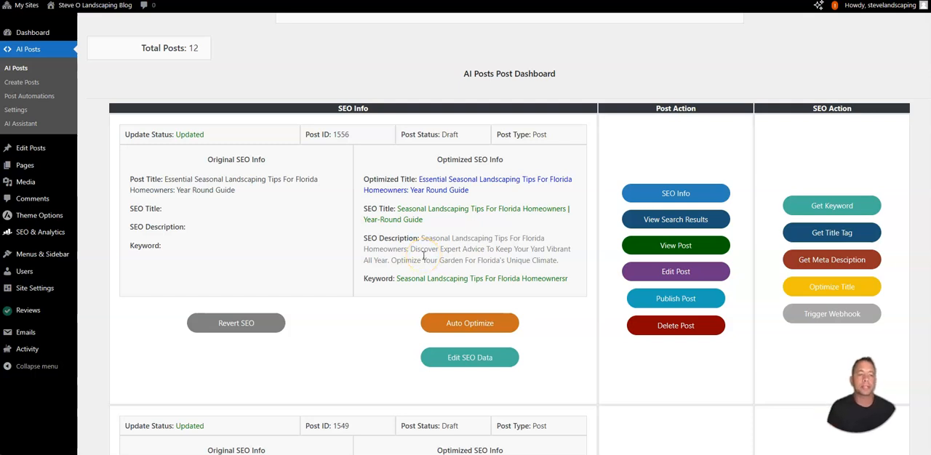
scroll("up", 3)
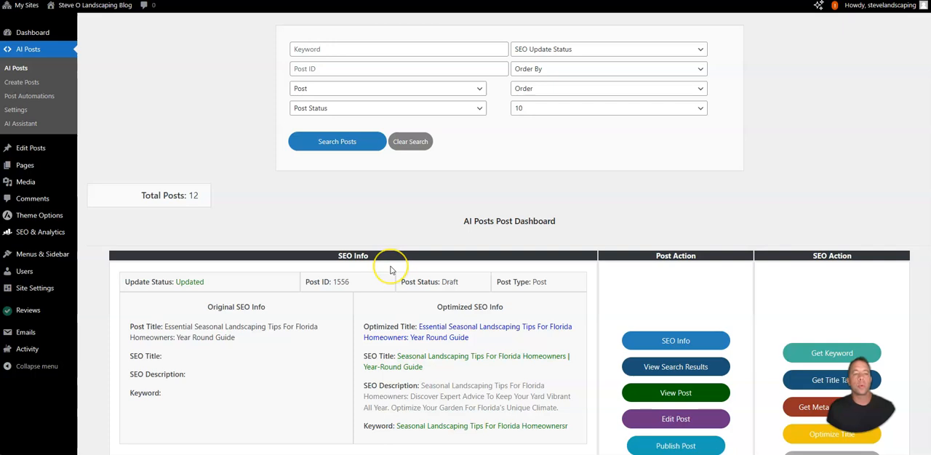
mouse_move(390, 270)
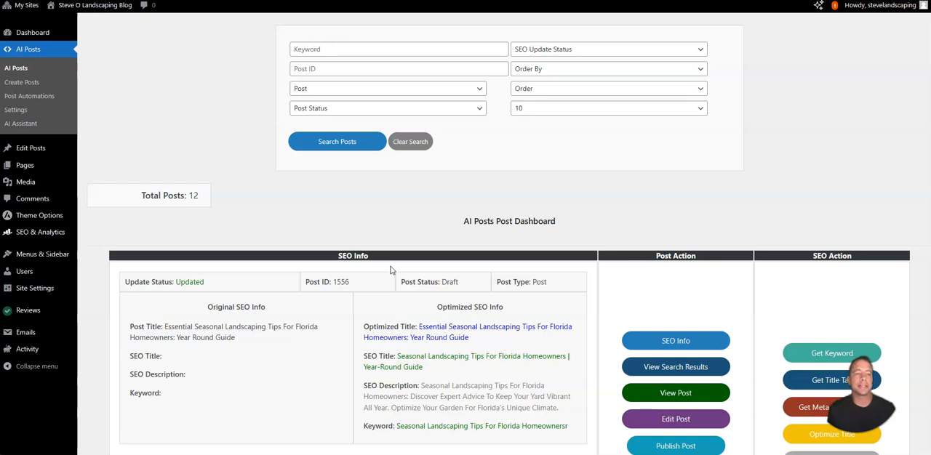
mouse_move(303, 240)
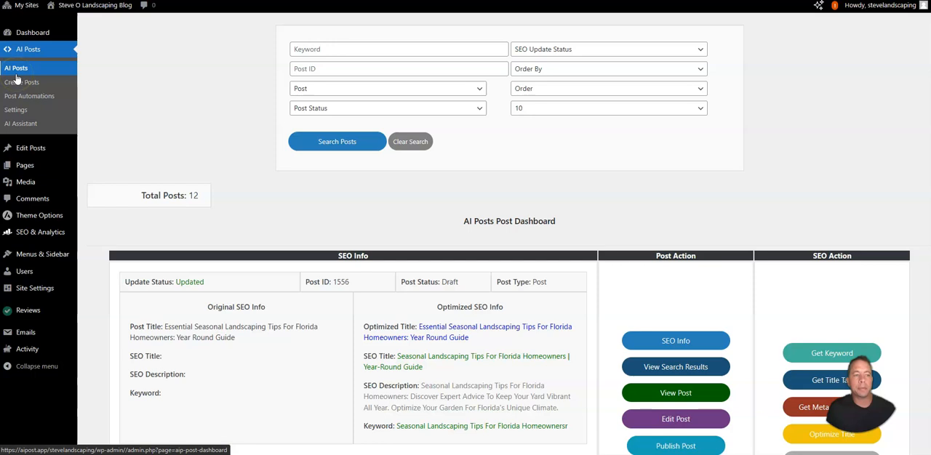
mouse_move(332, 89)
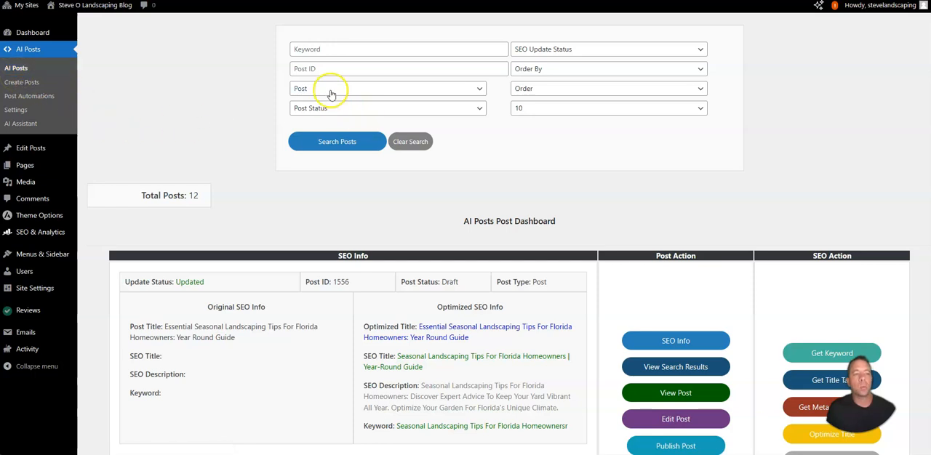
Filter the dashboard to Pages instead of Posts and review the 5 unoptimized results
left_click(387, 89)
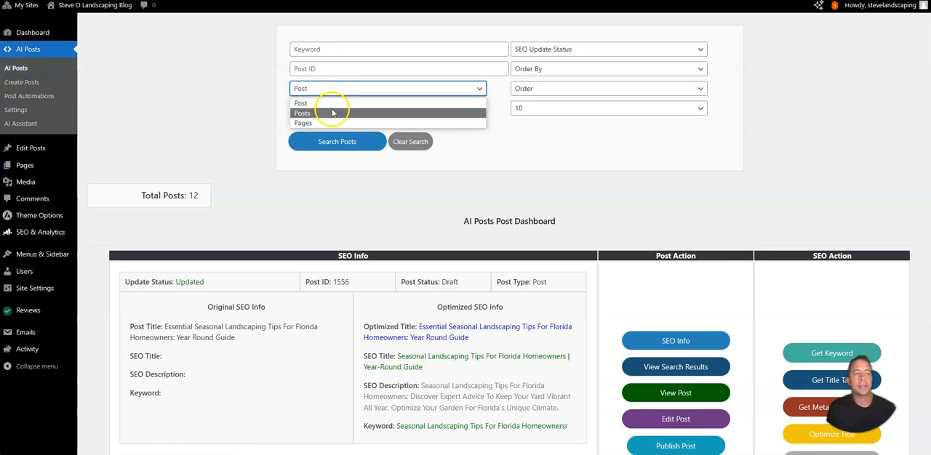
left_click(303, 123)
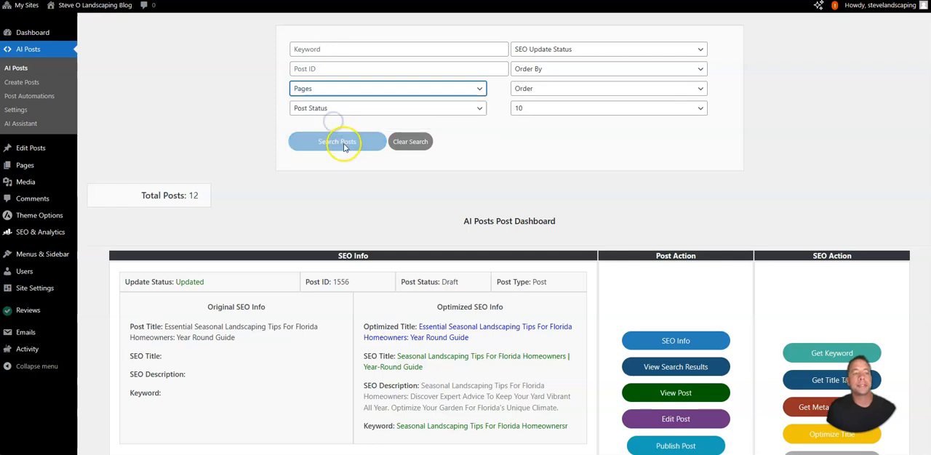
mouse_move(547, 160)
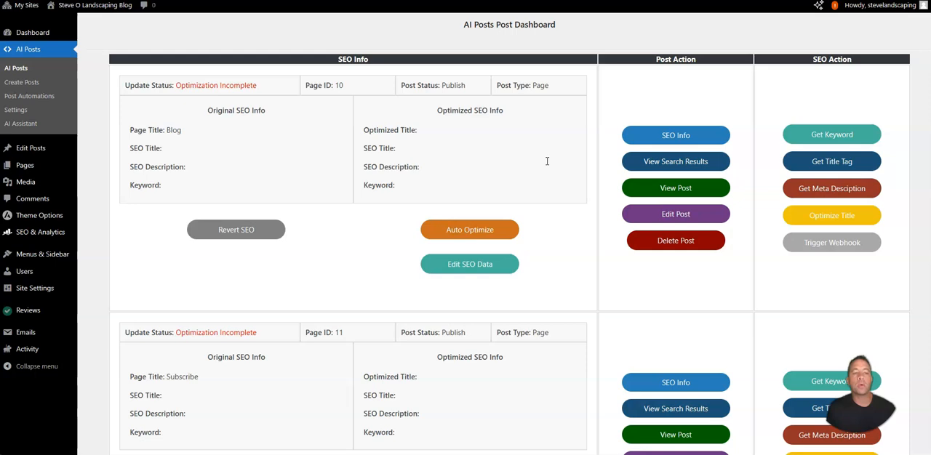
scroll("down", 3)
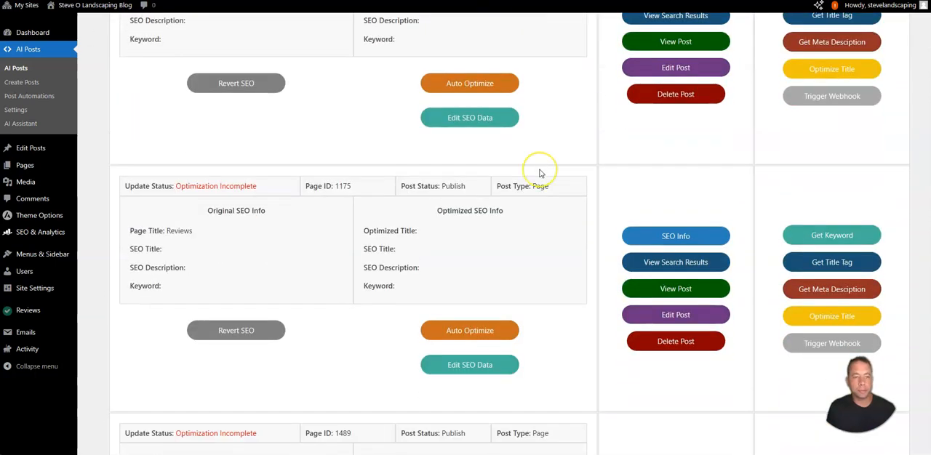
scroll("up", 3)
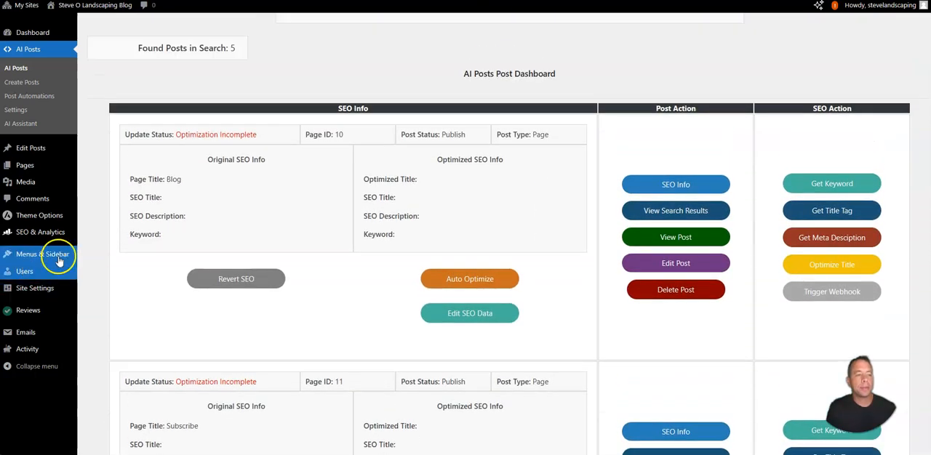
mouse_move(204, 183)
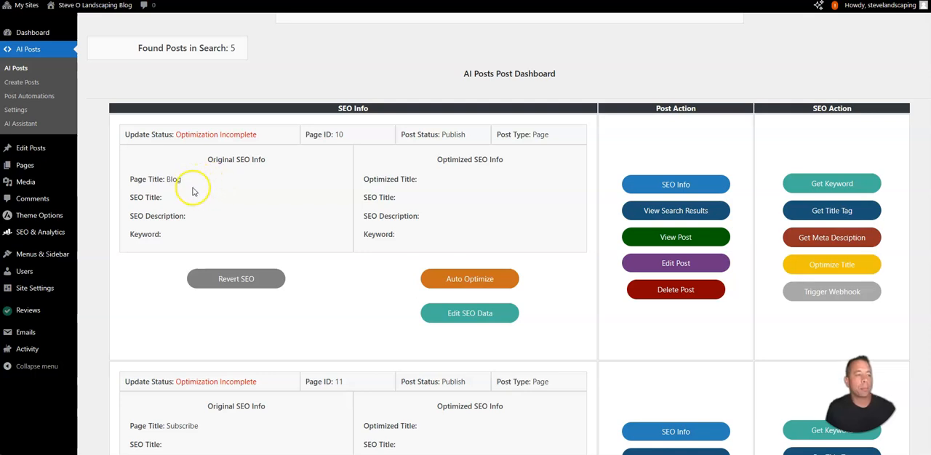
mouse_move(512, 203)
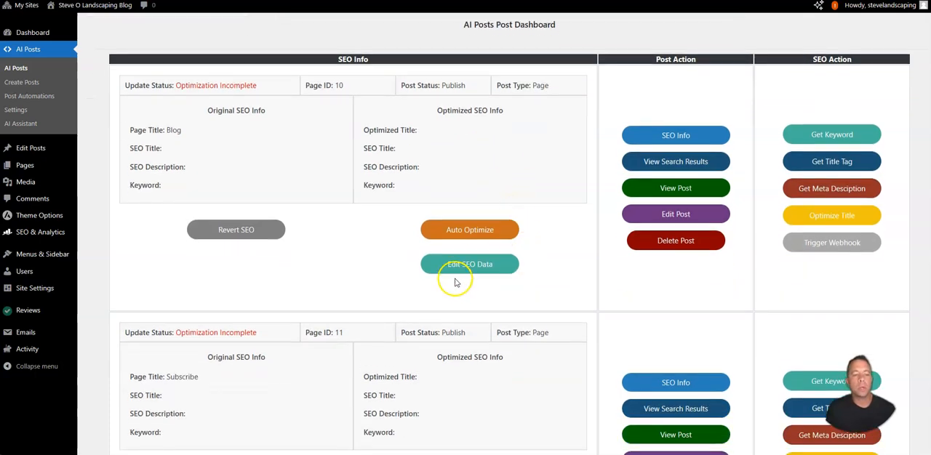
Give the Blog page the Landscaping Blog keyword, then generate its SEO title tag and meta description
left_click(468, 265)
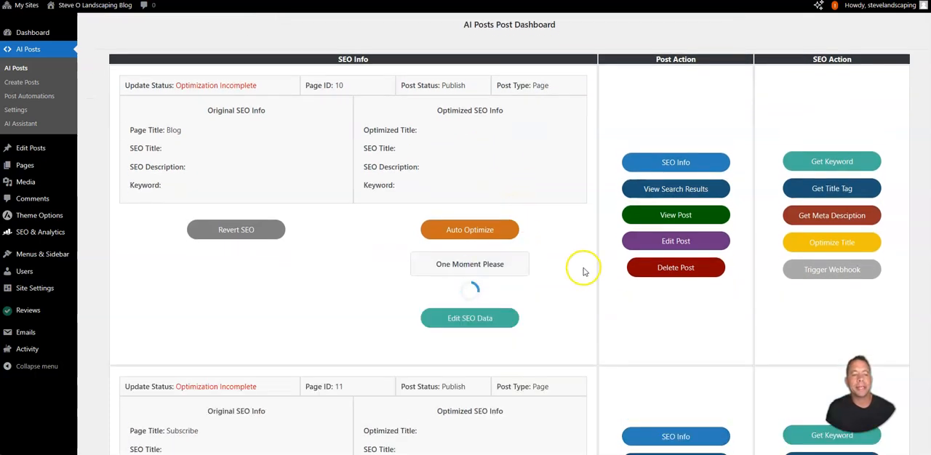
left_click(470, 317)
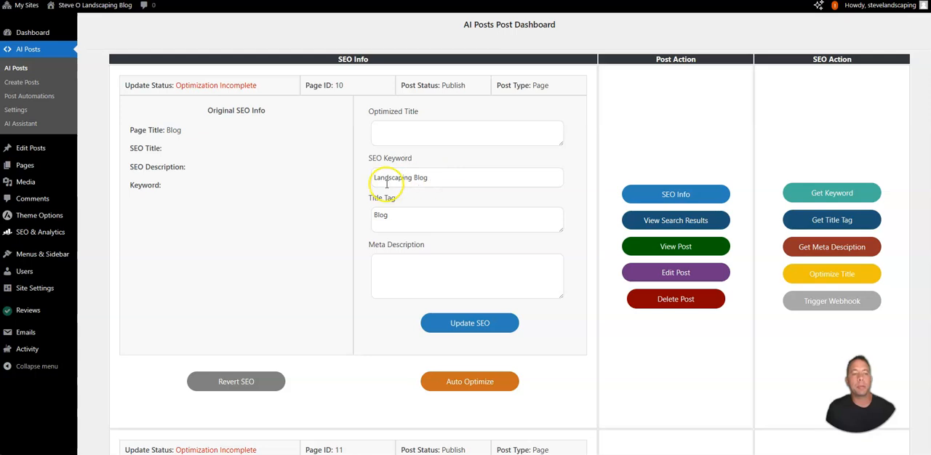
mouse_move(410, 246)
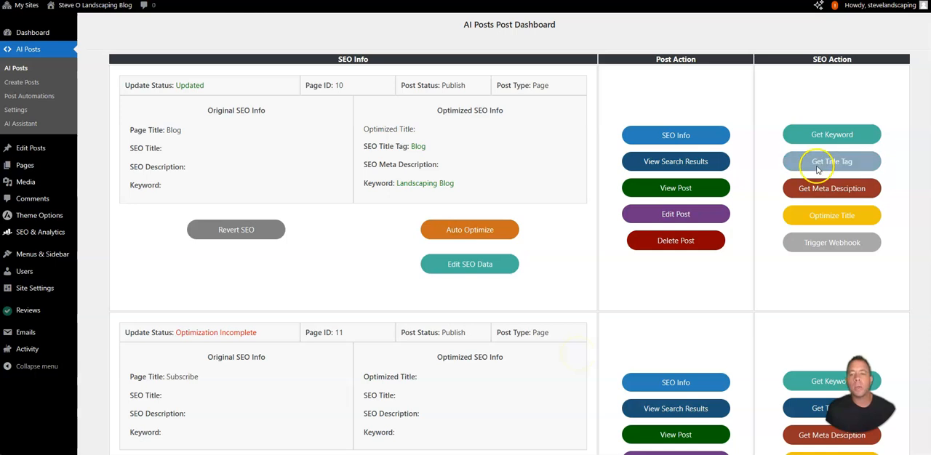
left_click(832, 160)
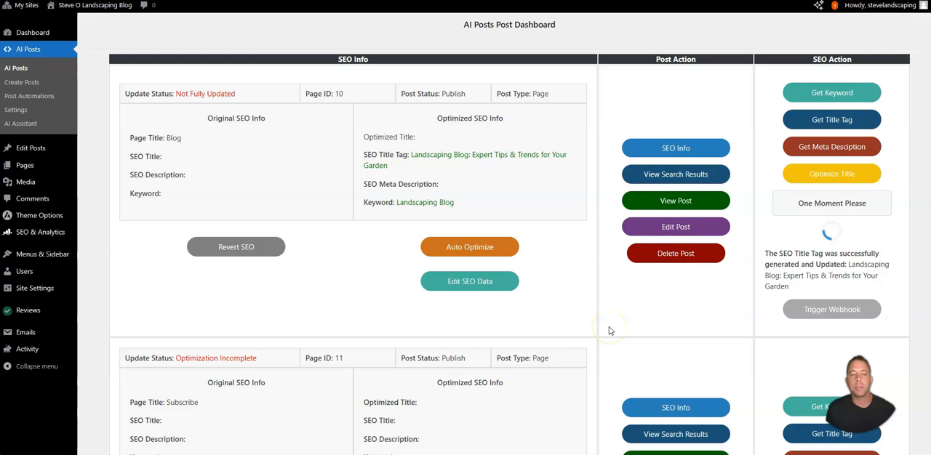
left_click(832, 145)
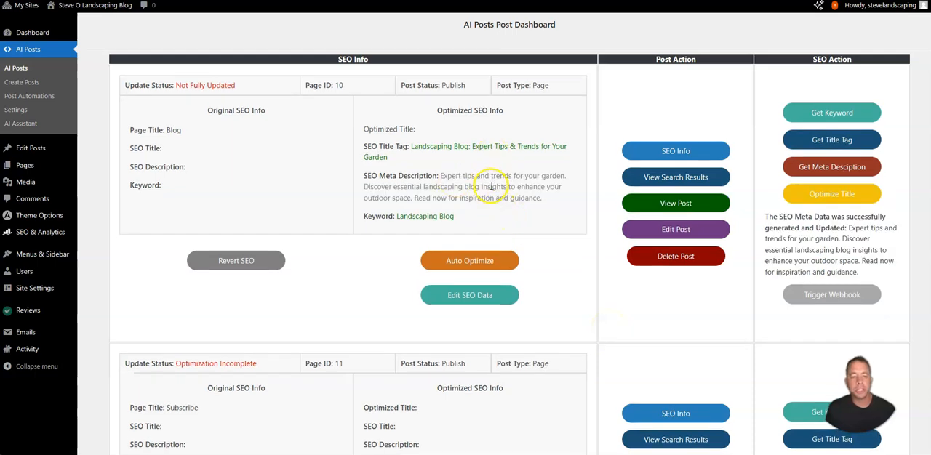
mouse_move(470, 294)
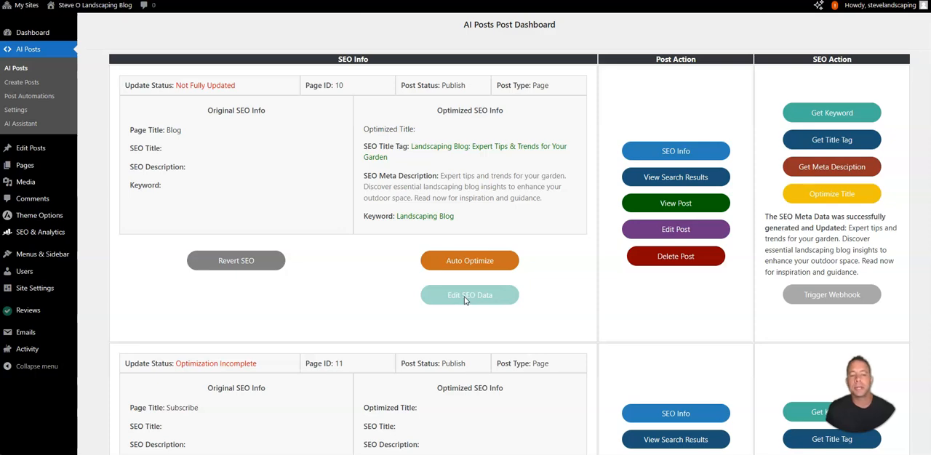
mouse_move(591, 271)
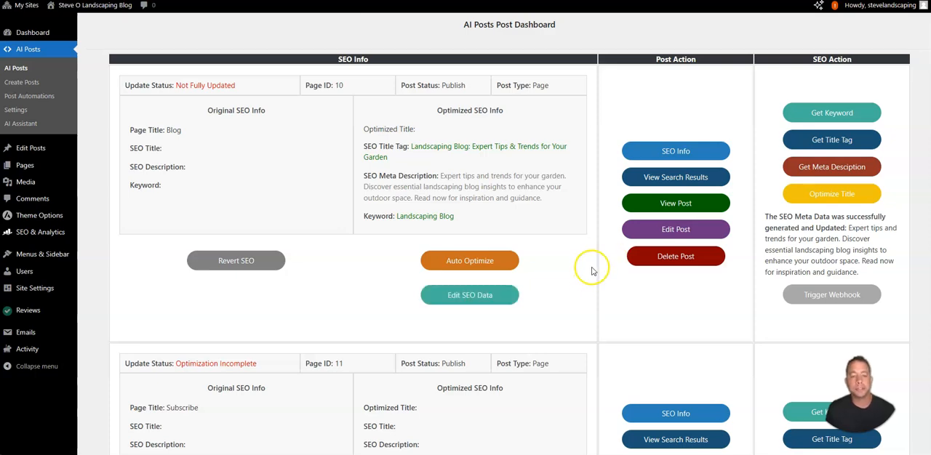
scroll("down", 3)
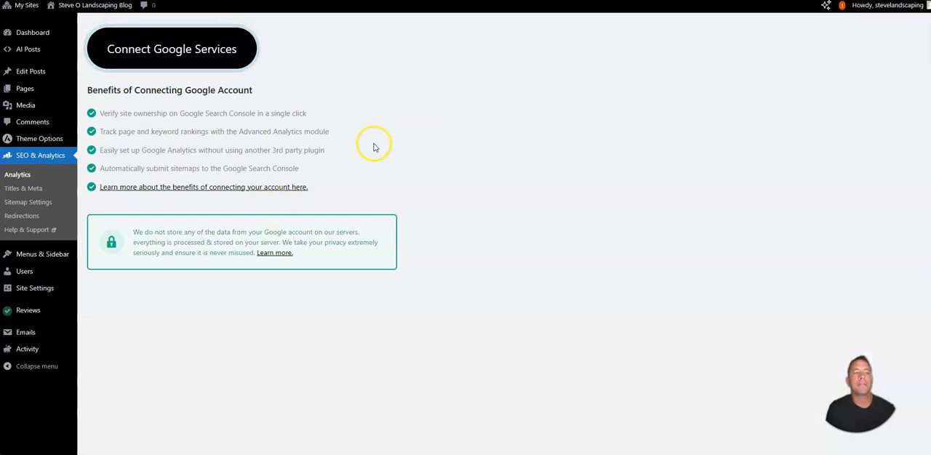
mouse_move(456, 192)
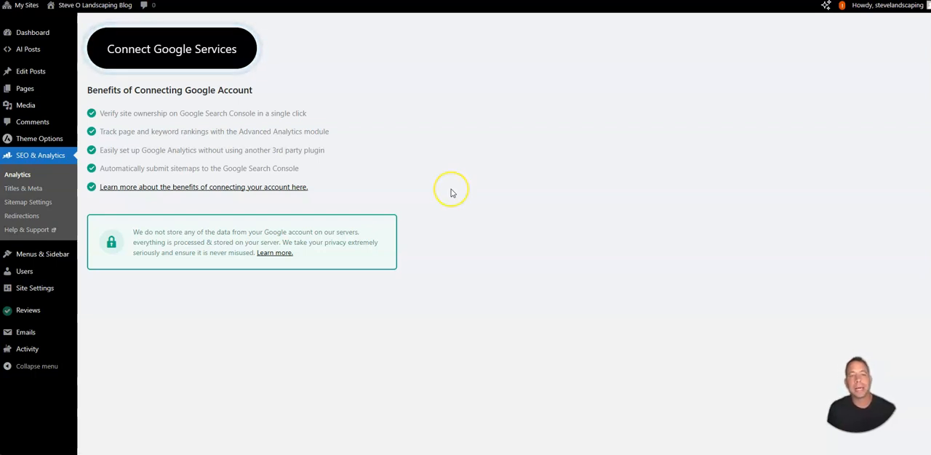
mouse_move(451, 192)
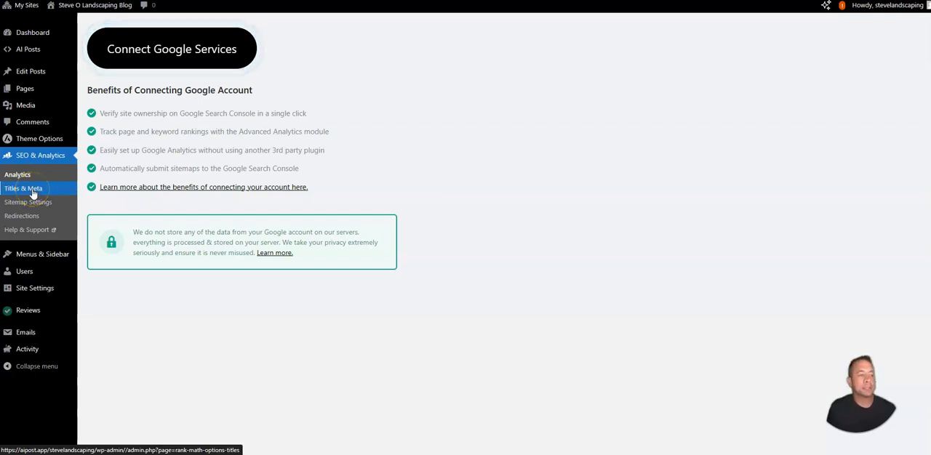
mouse_move(364, 118)
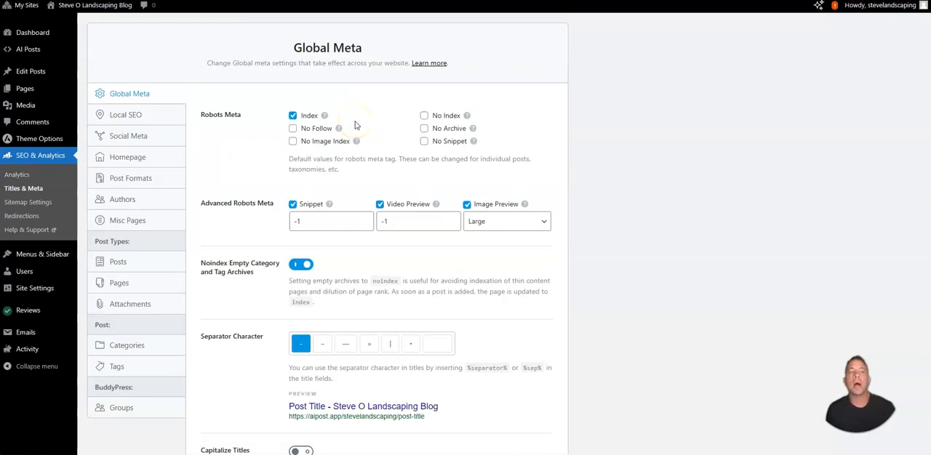
Scroll through the Global Meta and Local SEO settings
scroll("down", 3)
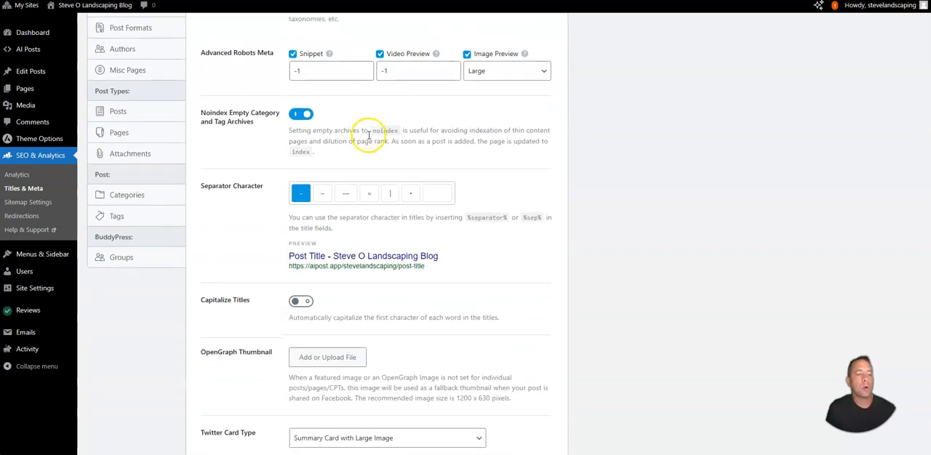
scroll("down", 3)
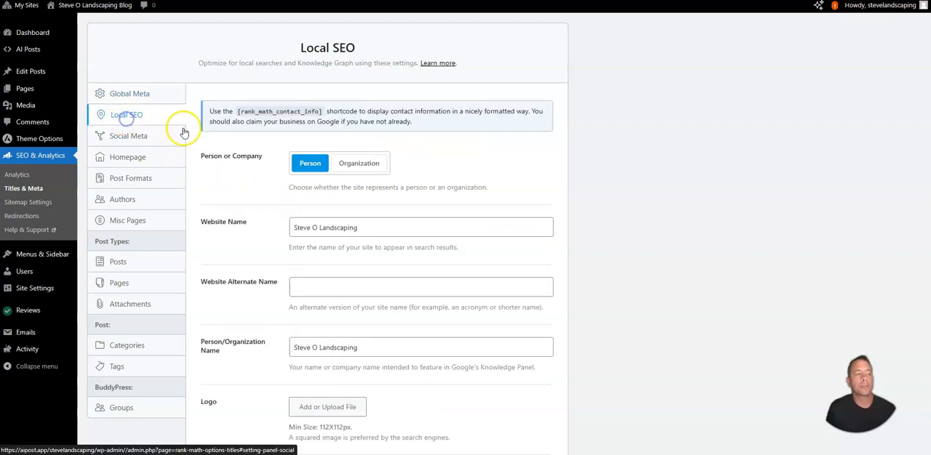
mouse_move(434, 167)
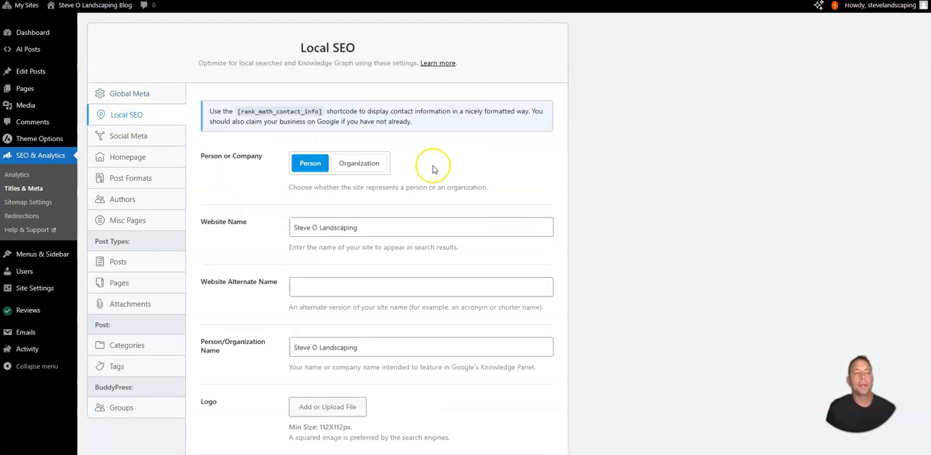
mouse_move(434, 169)
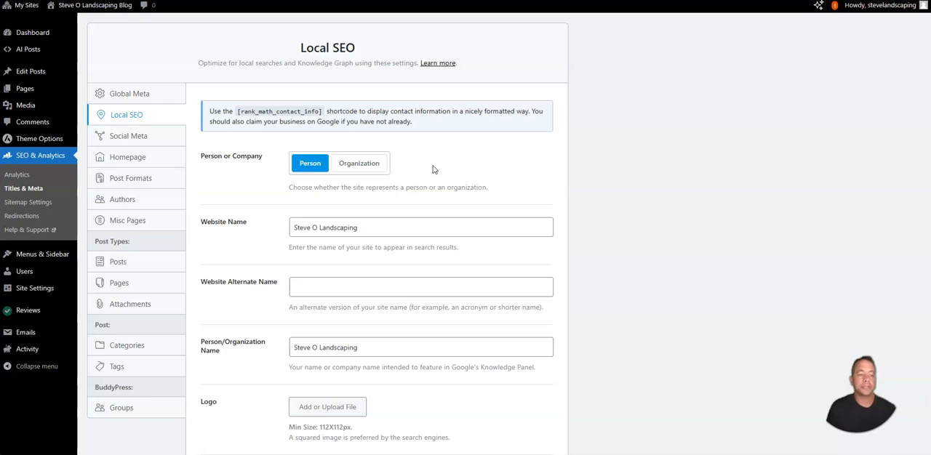
scroll("down", 3)
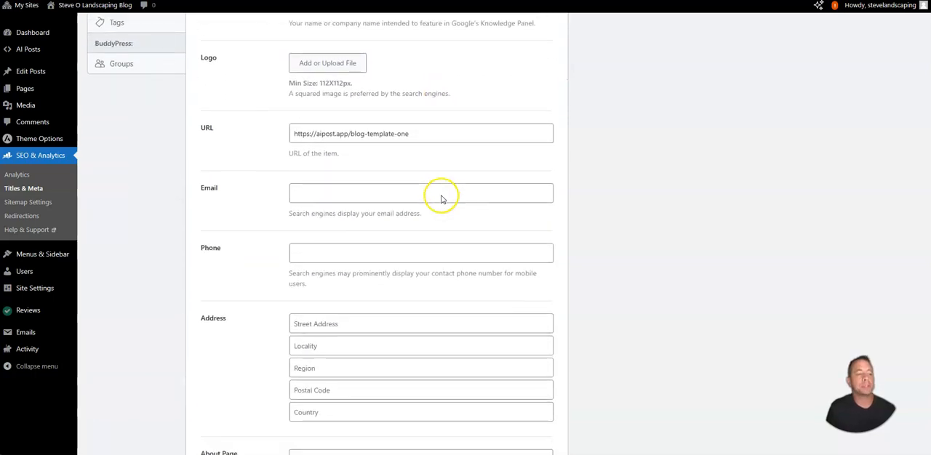
scroll("down", 3)
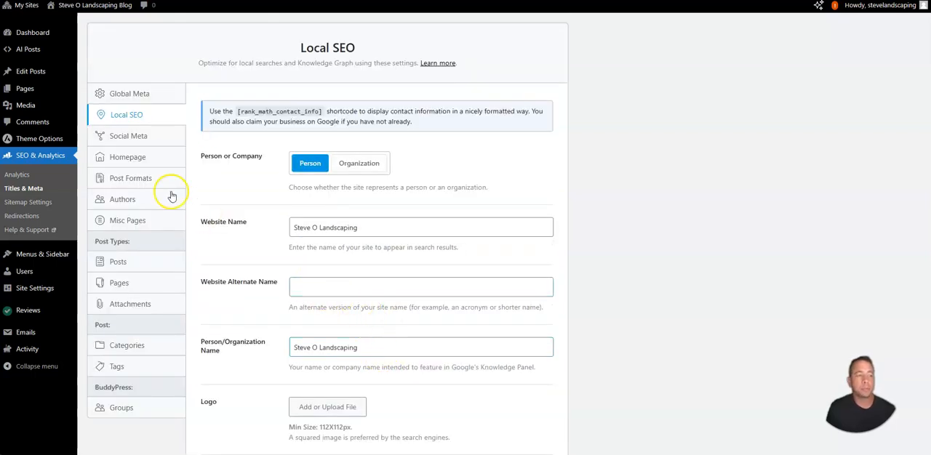
Review the Social Meta settings and move on to the Homepage title and meta settings
left_click(128, 135)
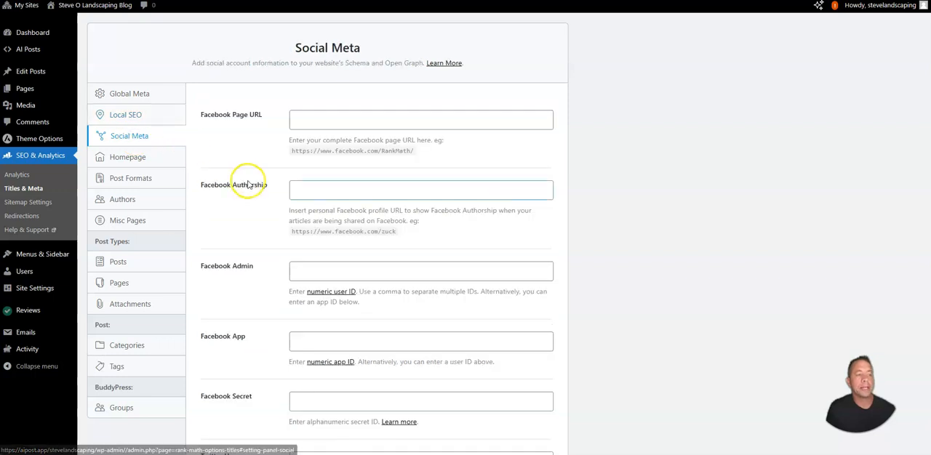
scroll("down", 3)
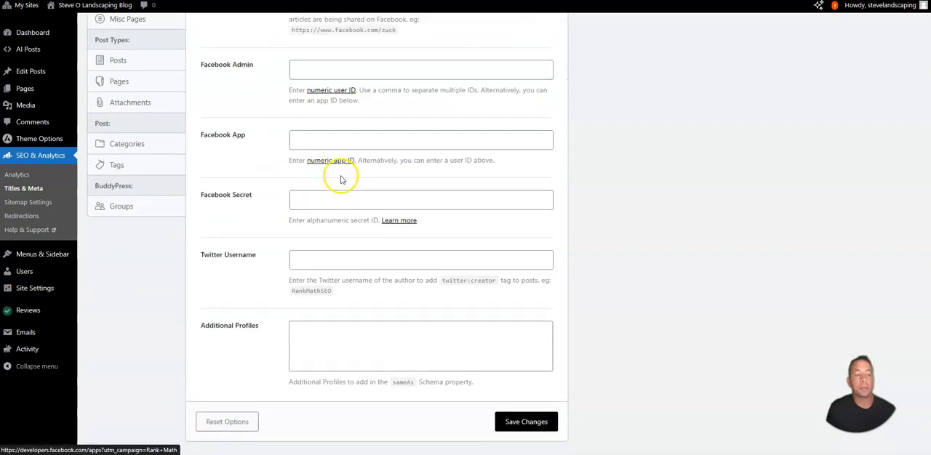
scroll("up", 3)
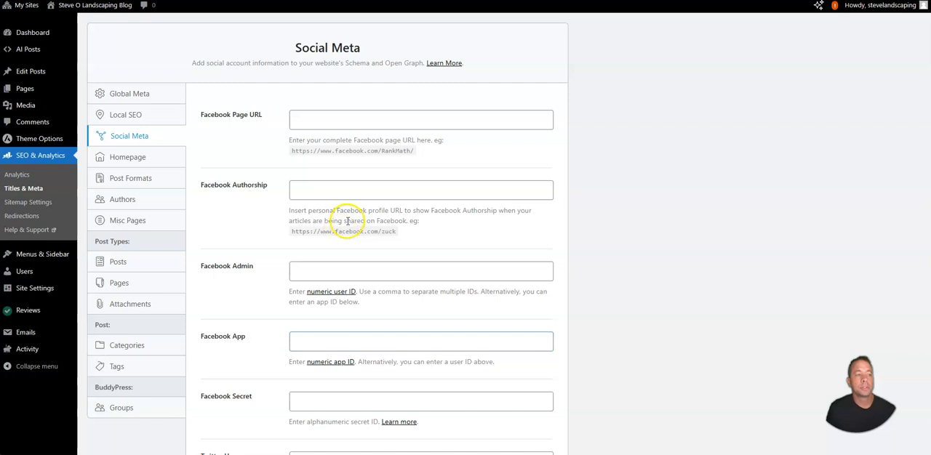
left_click(128, 157)
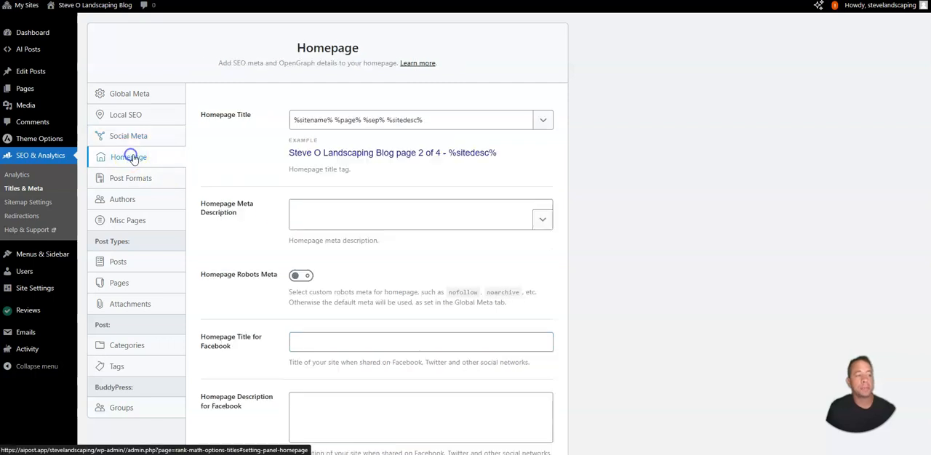
mouse_move(361, 182)
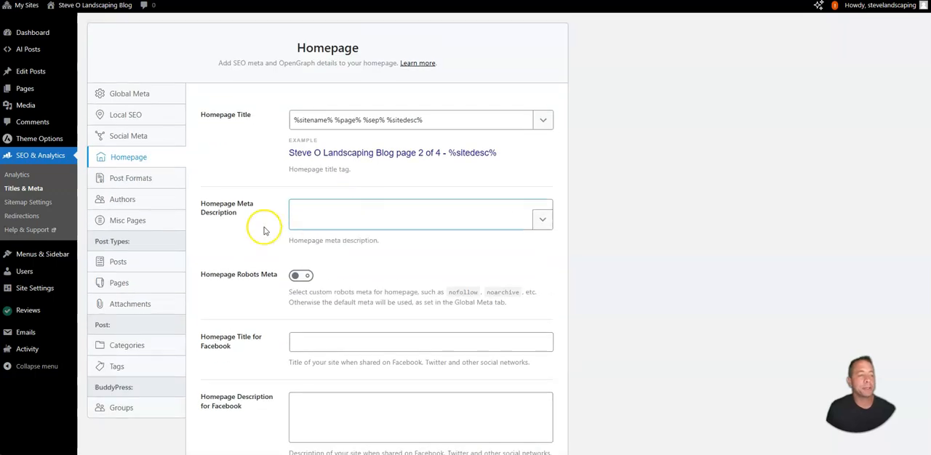
Review the Post Formats archive settings and bring up the Authors settings
left_click(131, 177)
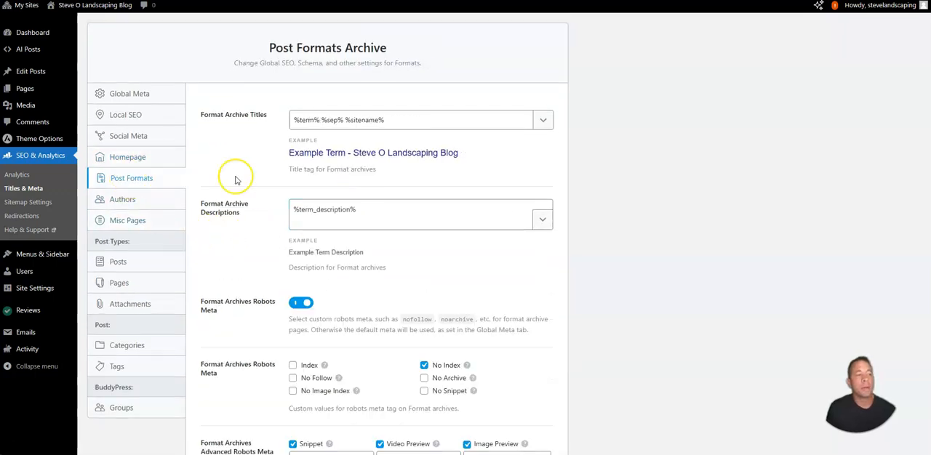
mouse_move(269, 140)
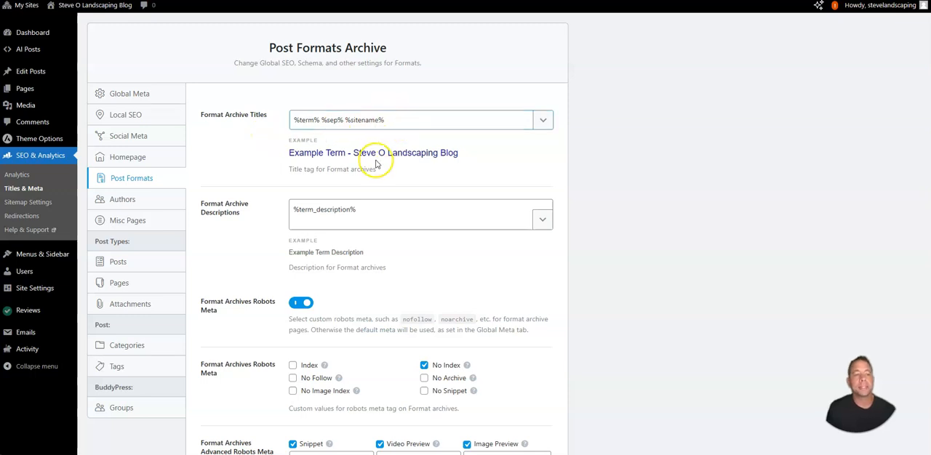
scroll("down", 3)
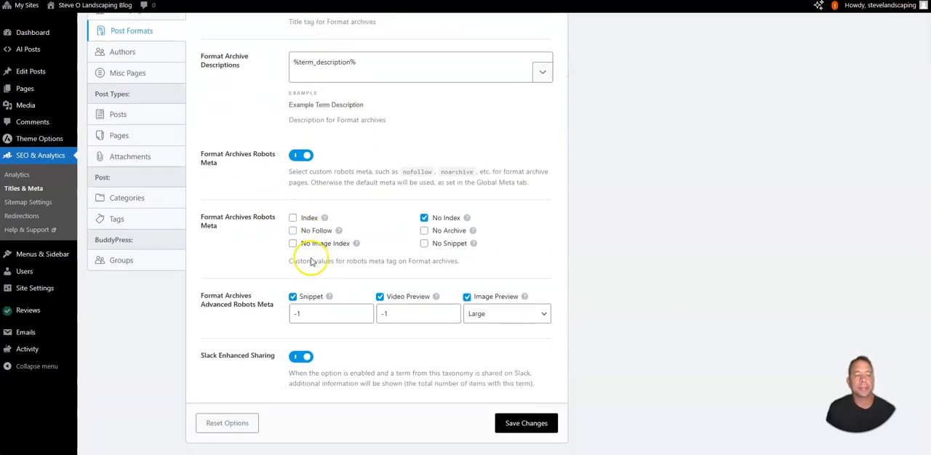
left_click(122, 53)
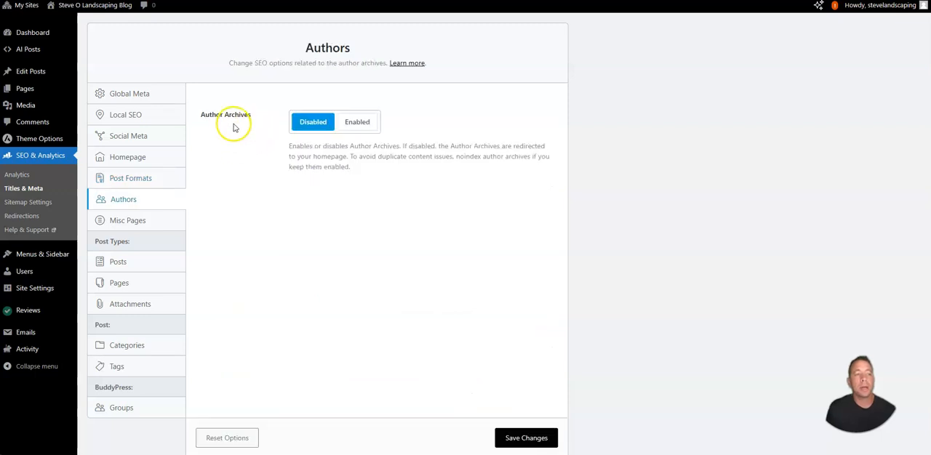
Toggle author archives Enabled then back to Disabled, then move to the Posts settings
left_click(357, 122)
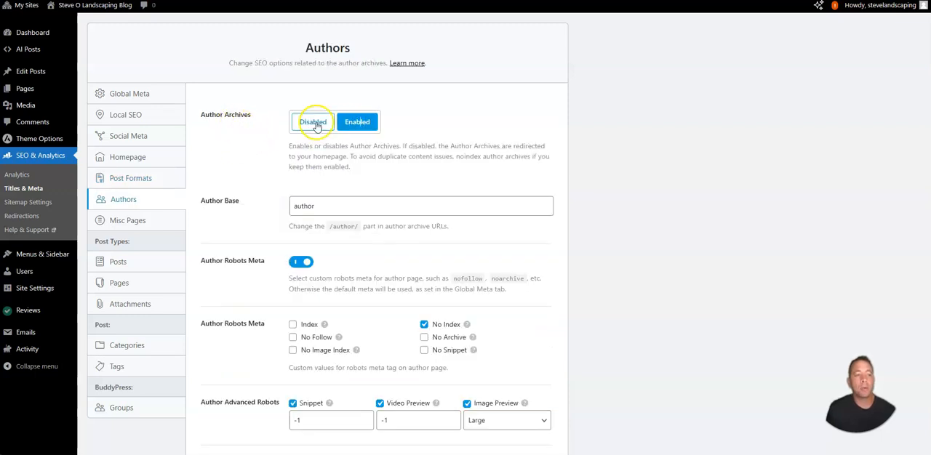
left_click(313, 122)
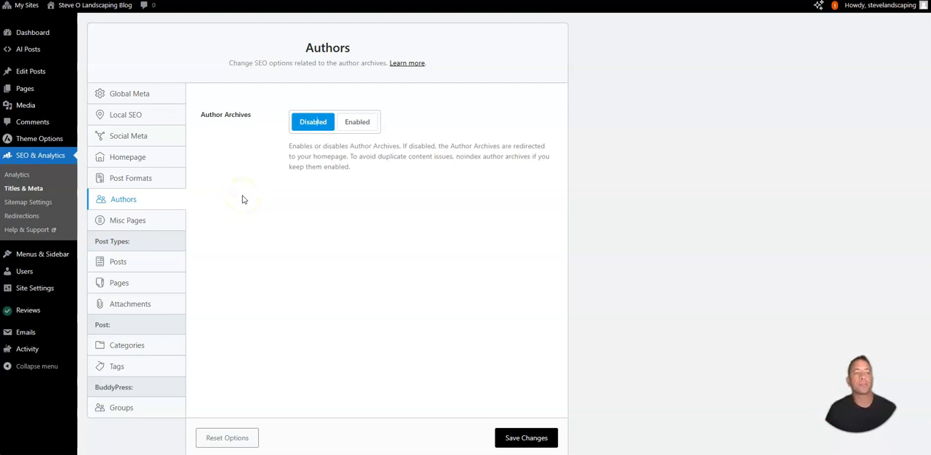
left_click(118, 262)
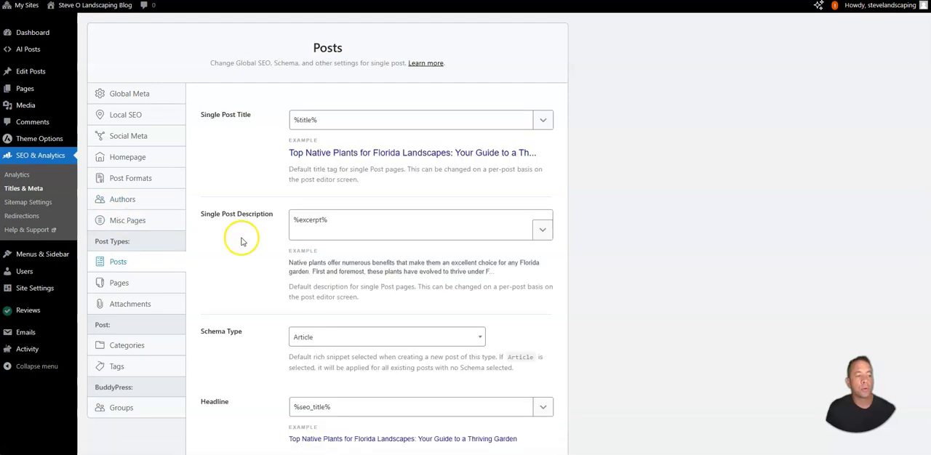
Review the variables available for the Single Post Title template
scroll("down", 3)
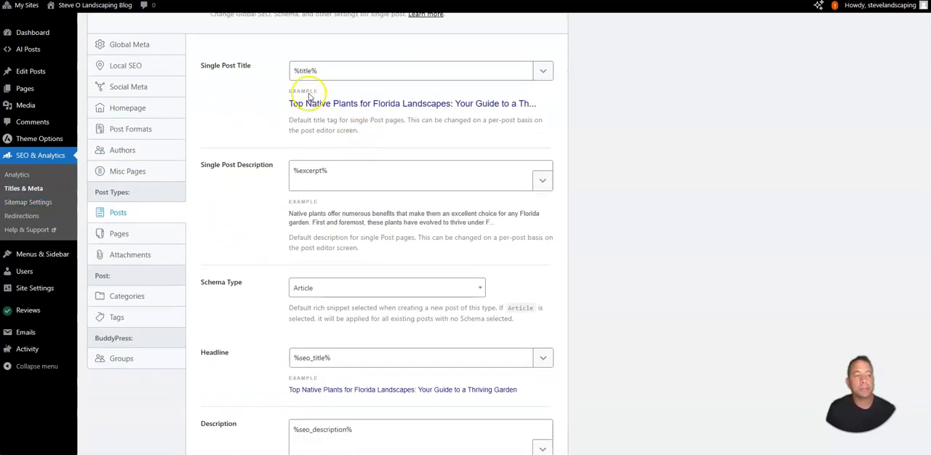
left_click(341, 70)
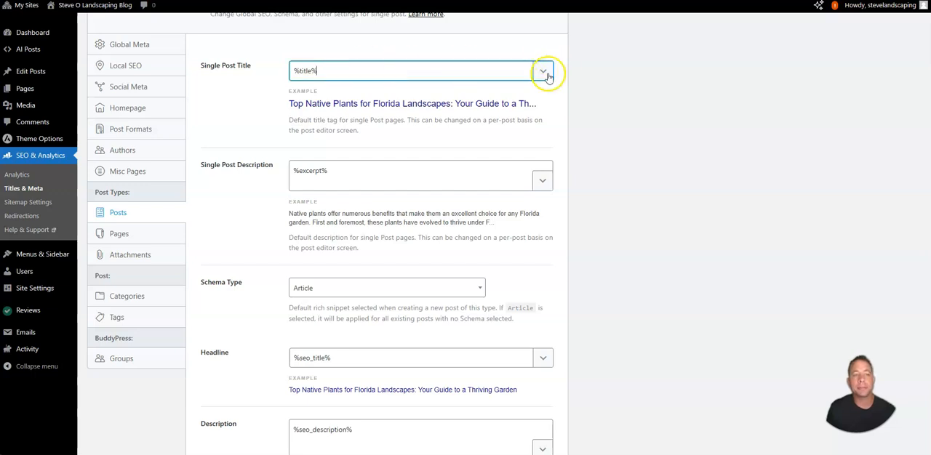
left_click(543, 70)
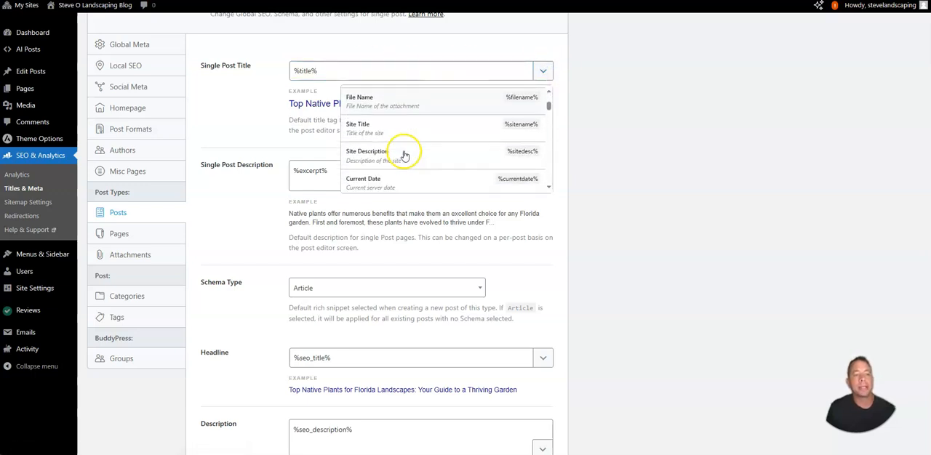
scroll("down", 3)
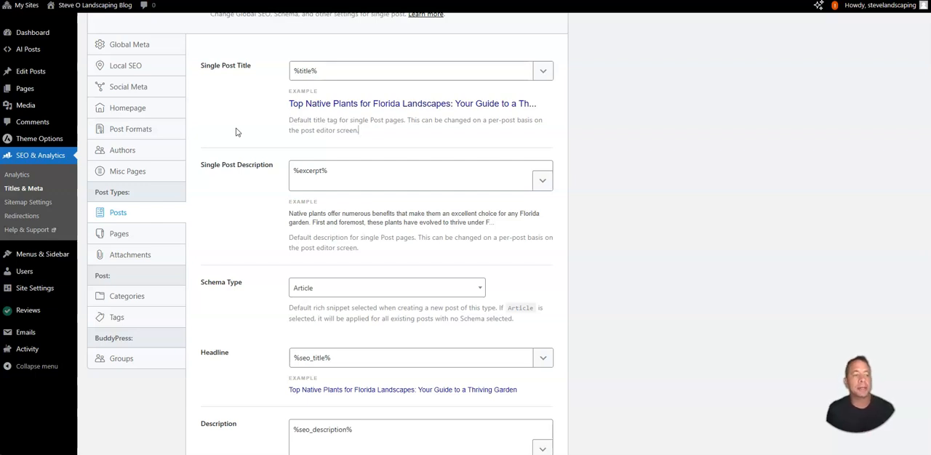
Scroll through the remaining post settings and bring up the Pages title and meta settings
scroll("down", 3)
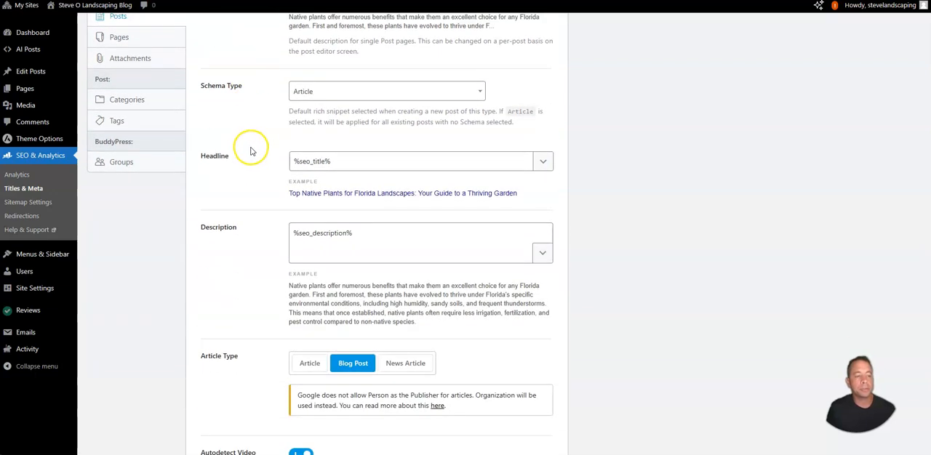
scroll("down", 3)
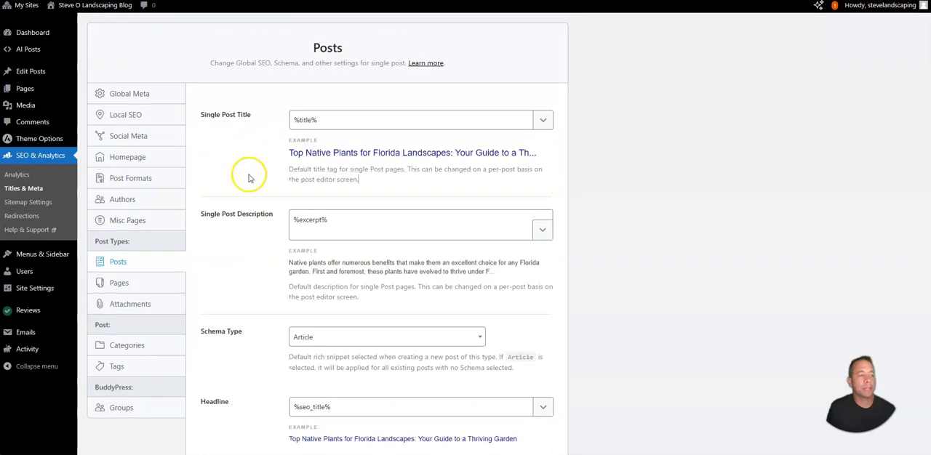
left_click(120, 282)
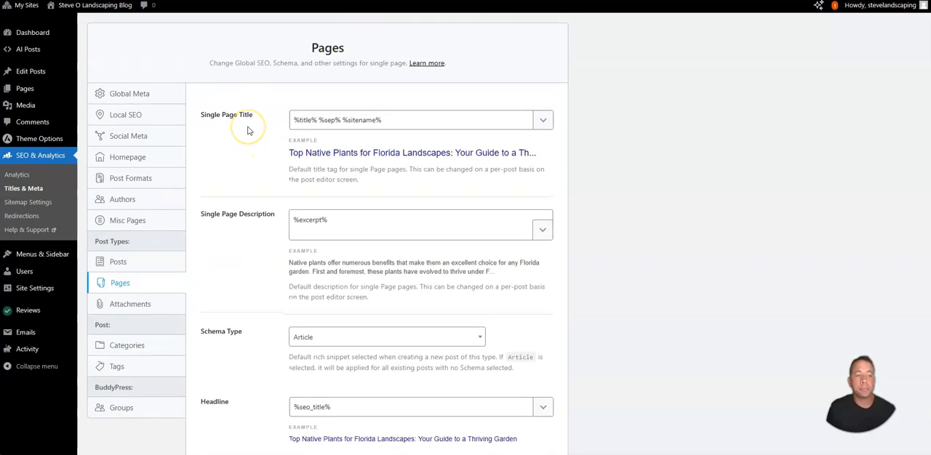
Look through the Attachments and Tags title settings, then move to the general Sitemap Settings
scroll("down", 3)
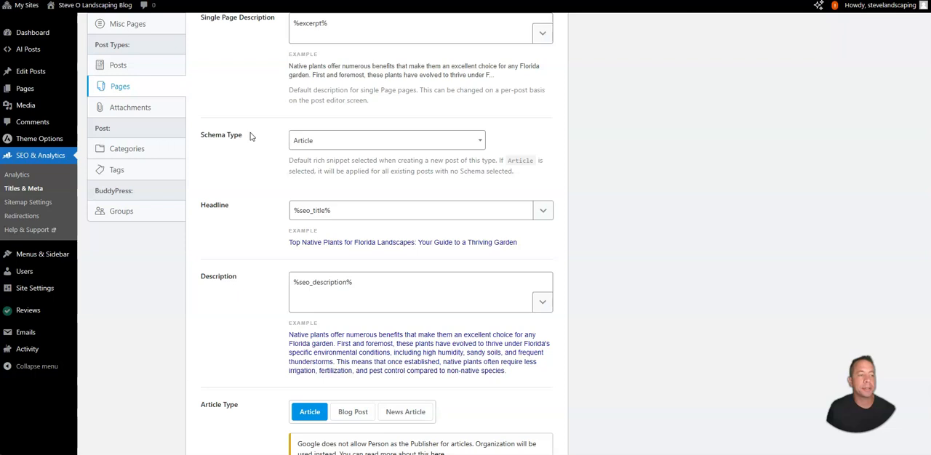
mouse_move(166, 159)
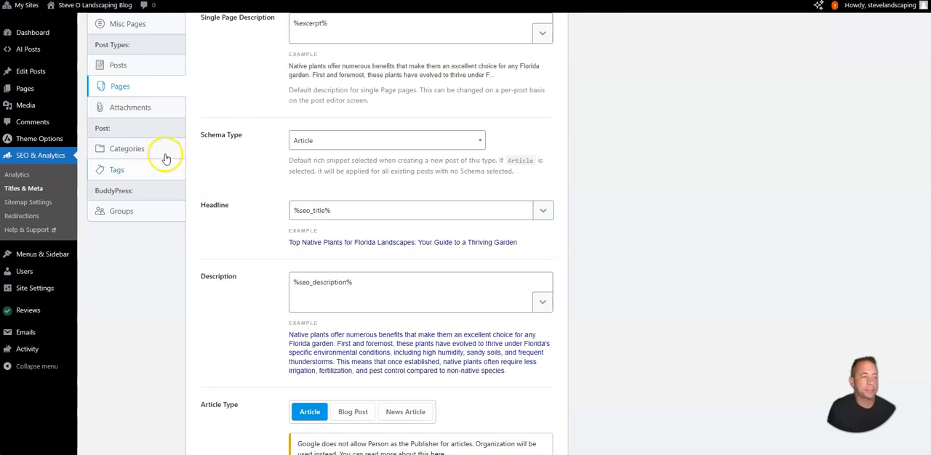
left_click(129, 108)
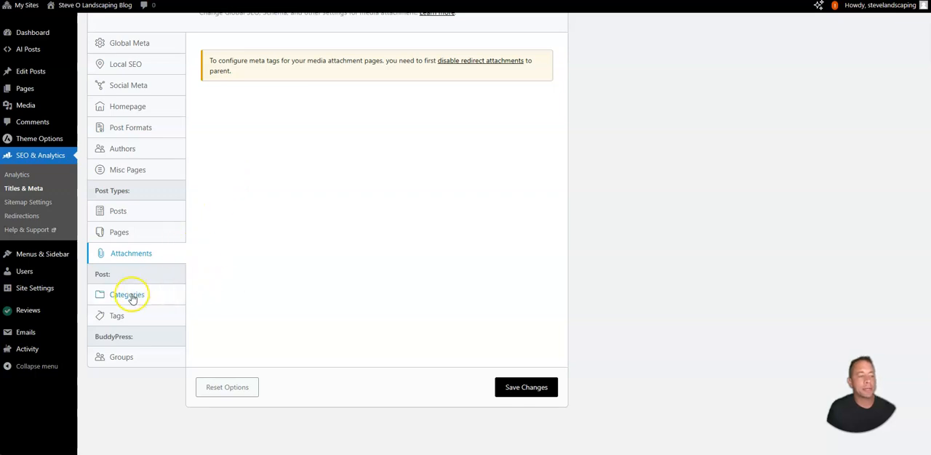
left_click(128, 294)
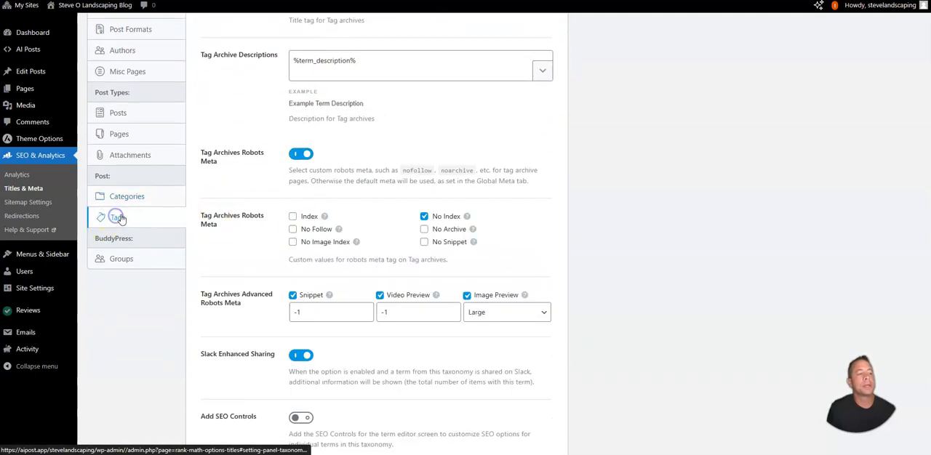
scroll("up", 3)
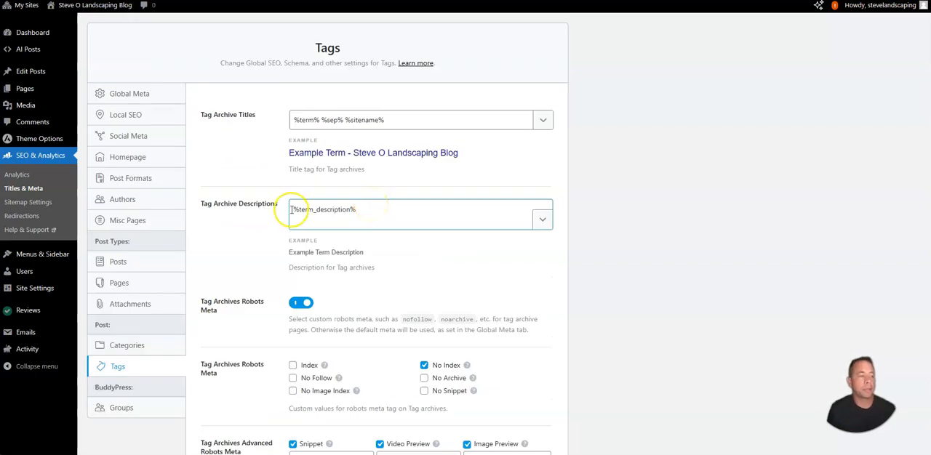
left_click(29, 203)
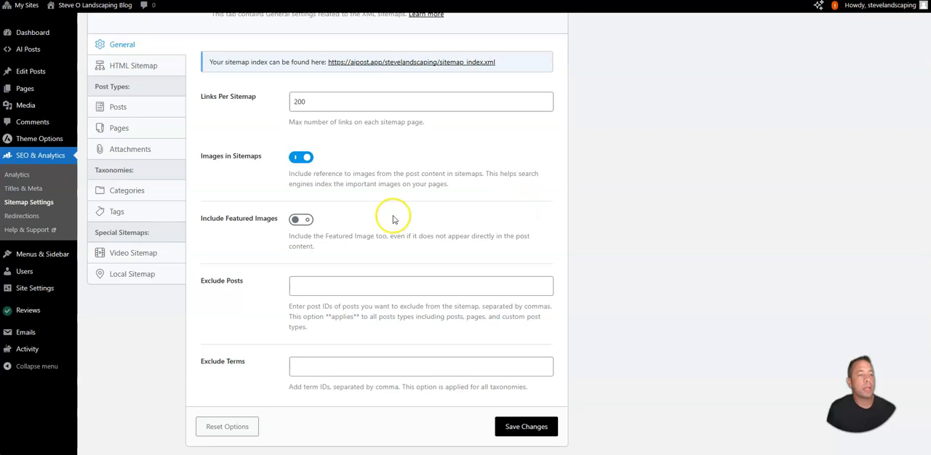
mouse_move(366, 160)
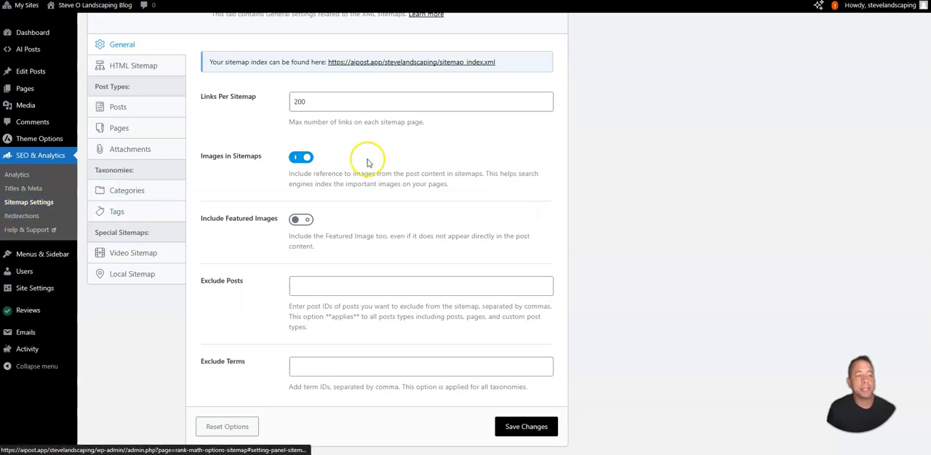
mouse_move(410, 143)
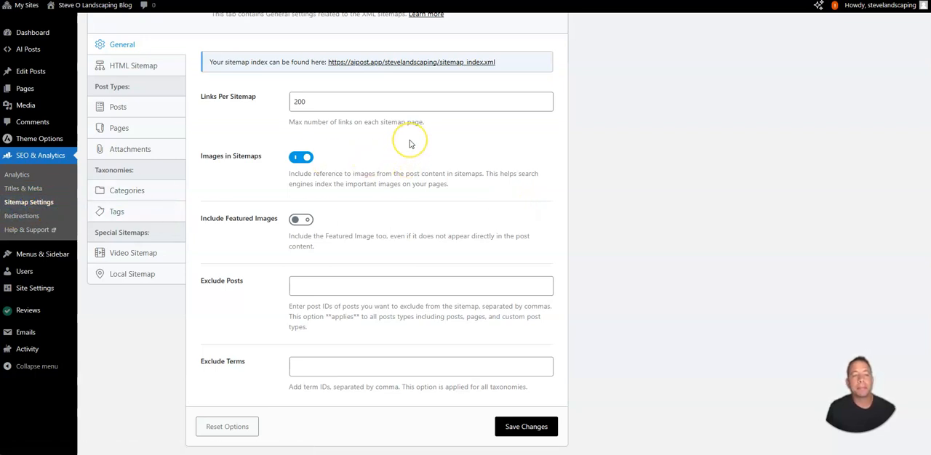
mouse_move(410, 143)
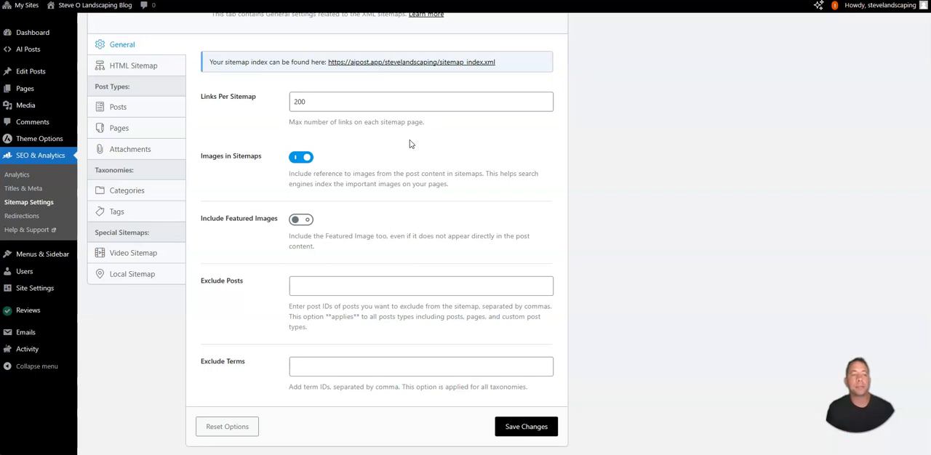
mouse_move(425, 140)
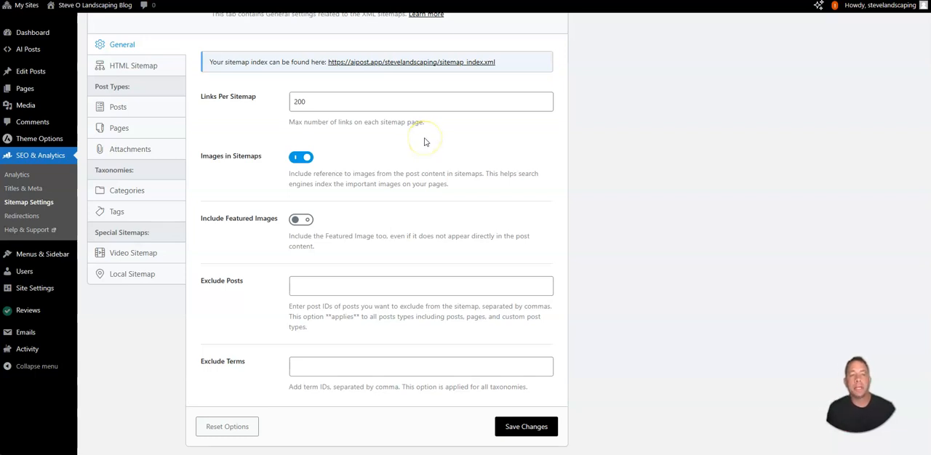
mouse_move(424, 139)
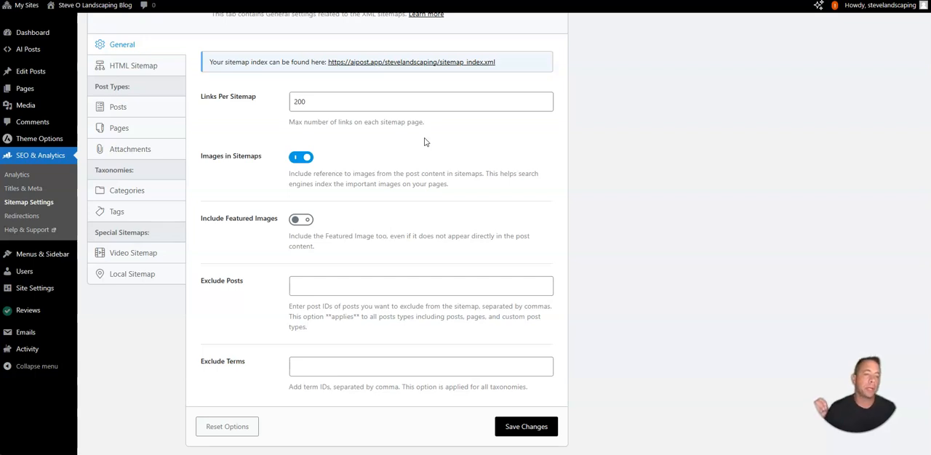
Review the sitemap options unchanged, then go to the Analytics page for connecting Google services
left_click(422, 102)
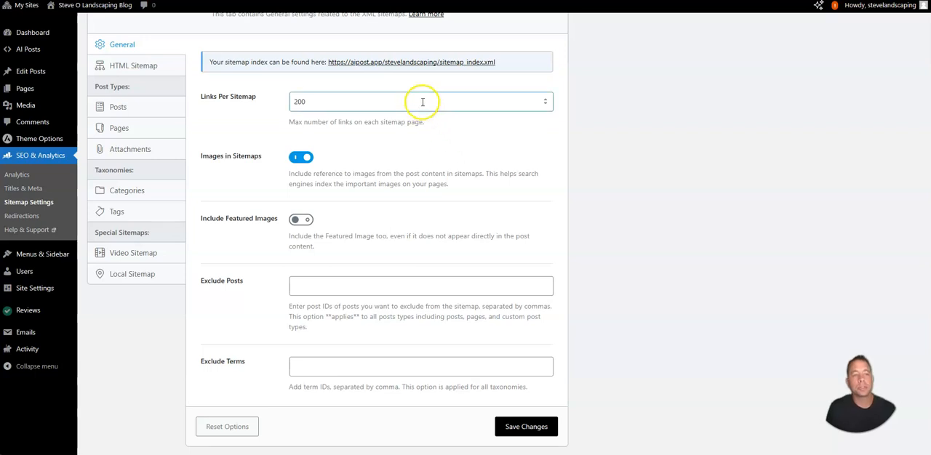
mouse_move(420, 61)
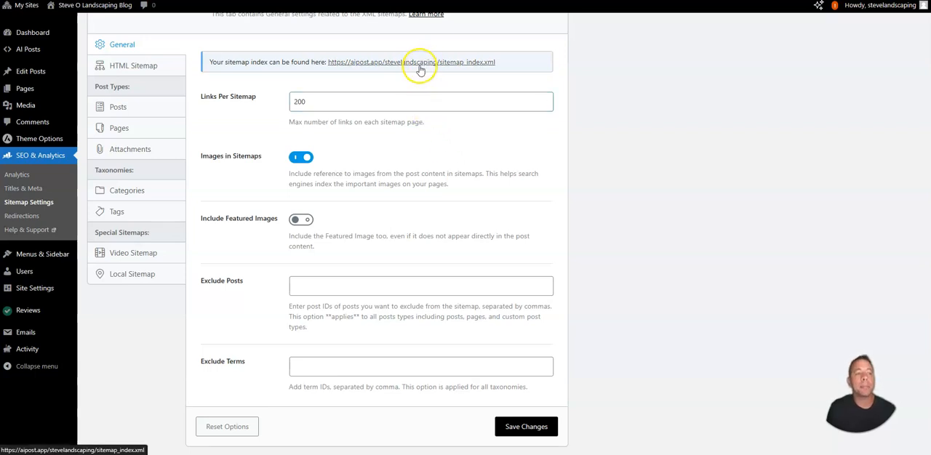
mouse_move(355, 67)
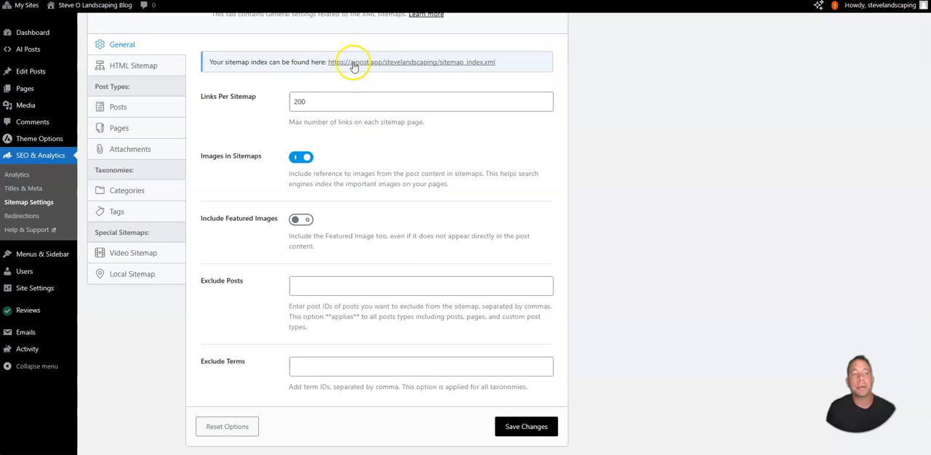
mouse_move(343, 57)
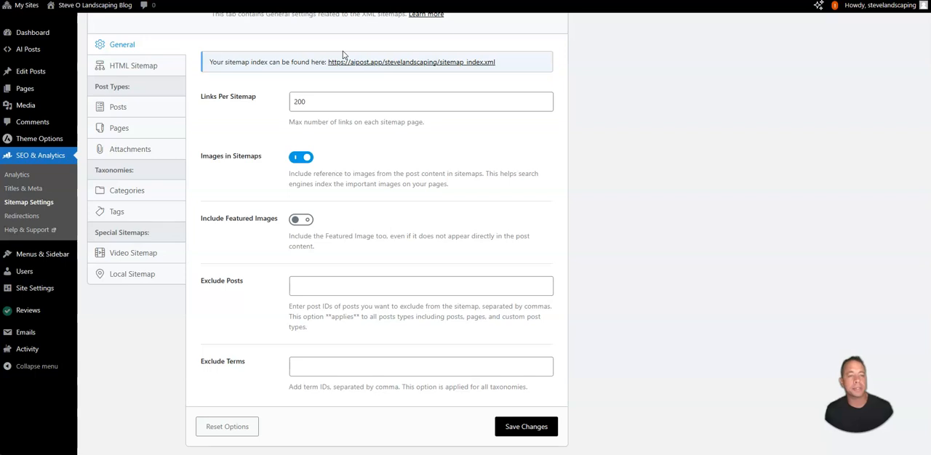
mouse_move(406, 64)
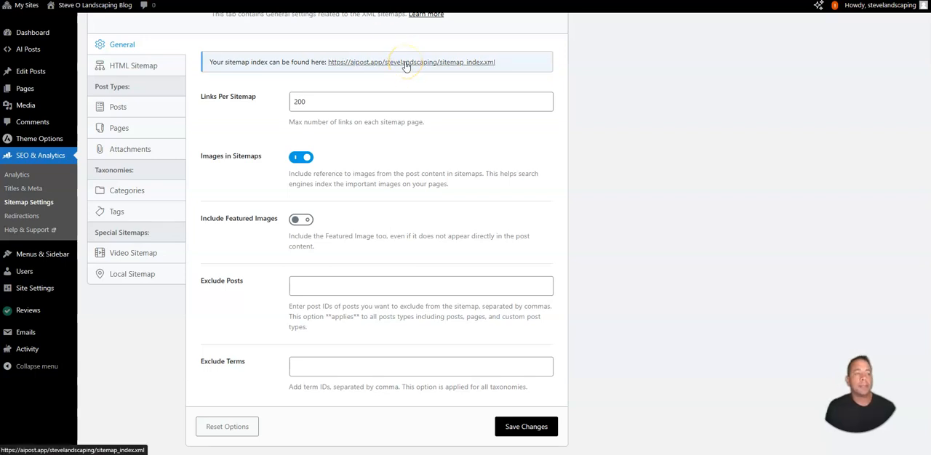
mouse_move(465, 173)
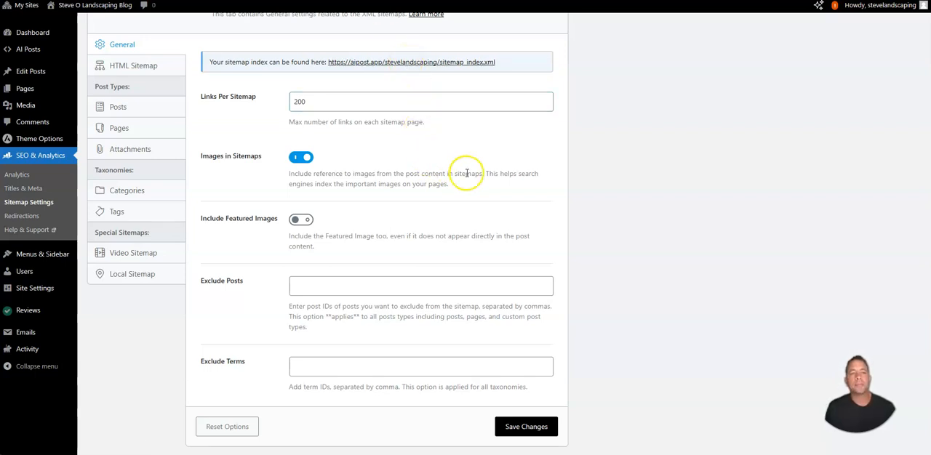
mouse_move(465, 173)
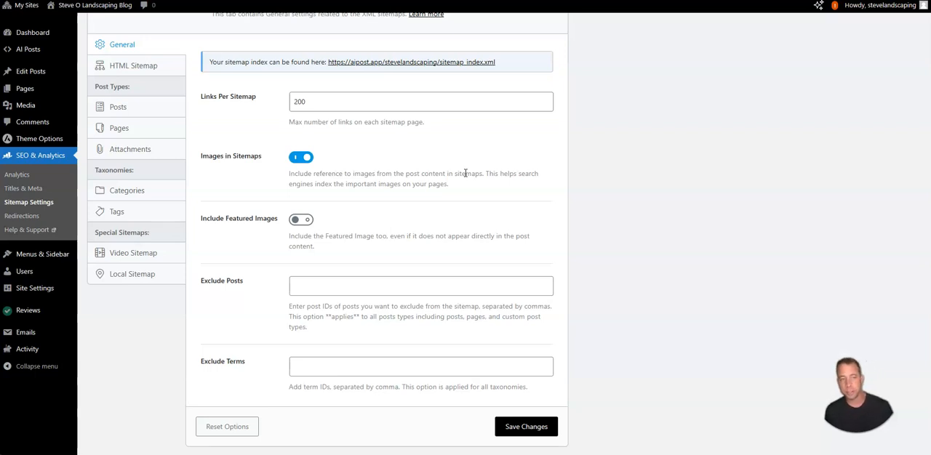
left_click(18, 174)
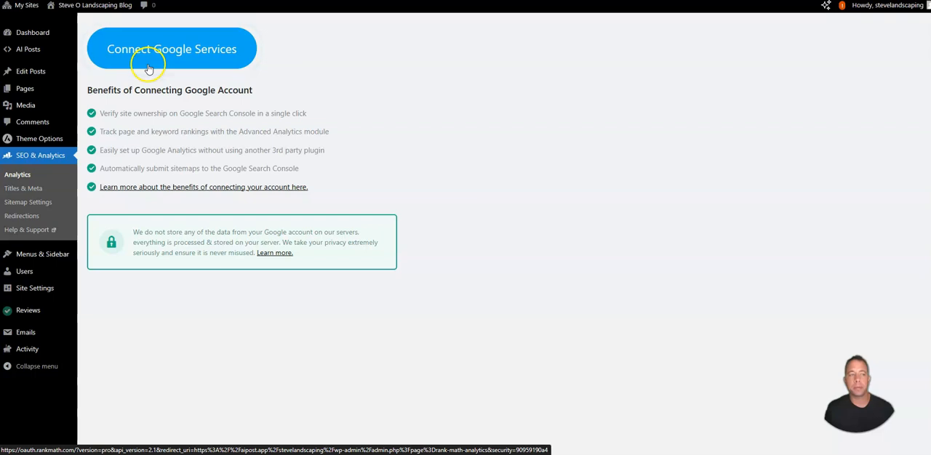
mouse_move(247, 158)
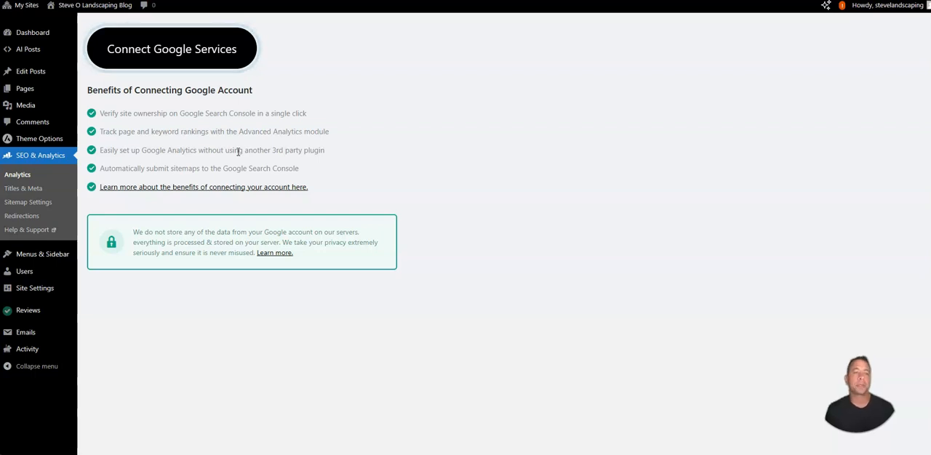
Return to the AI Posts dashboard listing 12 posts with original and optimized SEO info
left_click(28, 50)
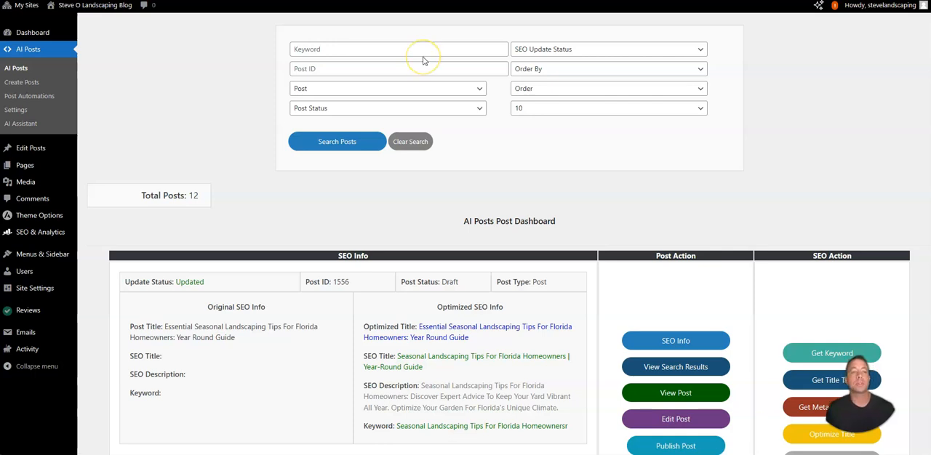
mouse_move(425, 60)
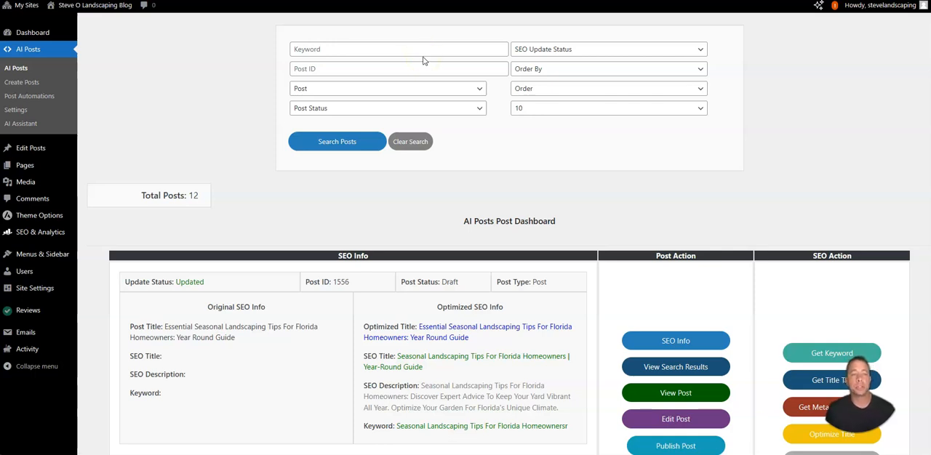